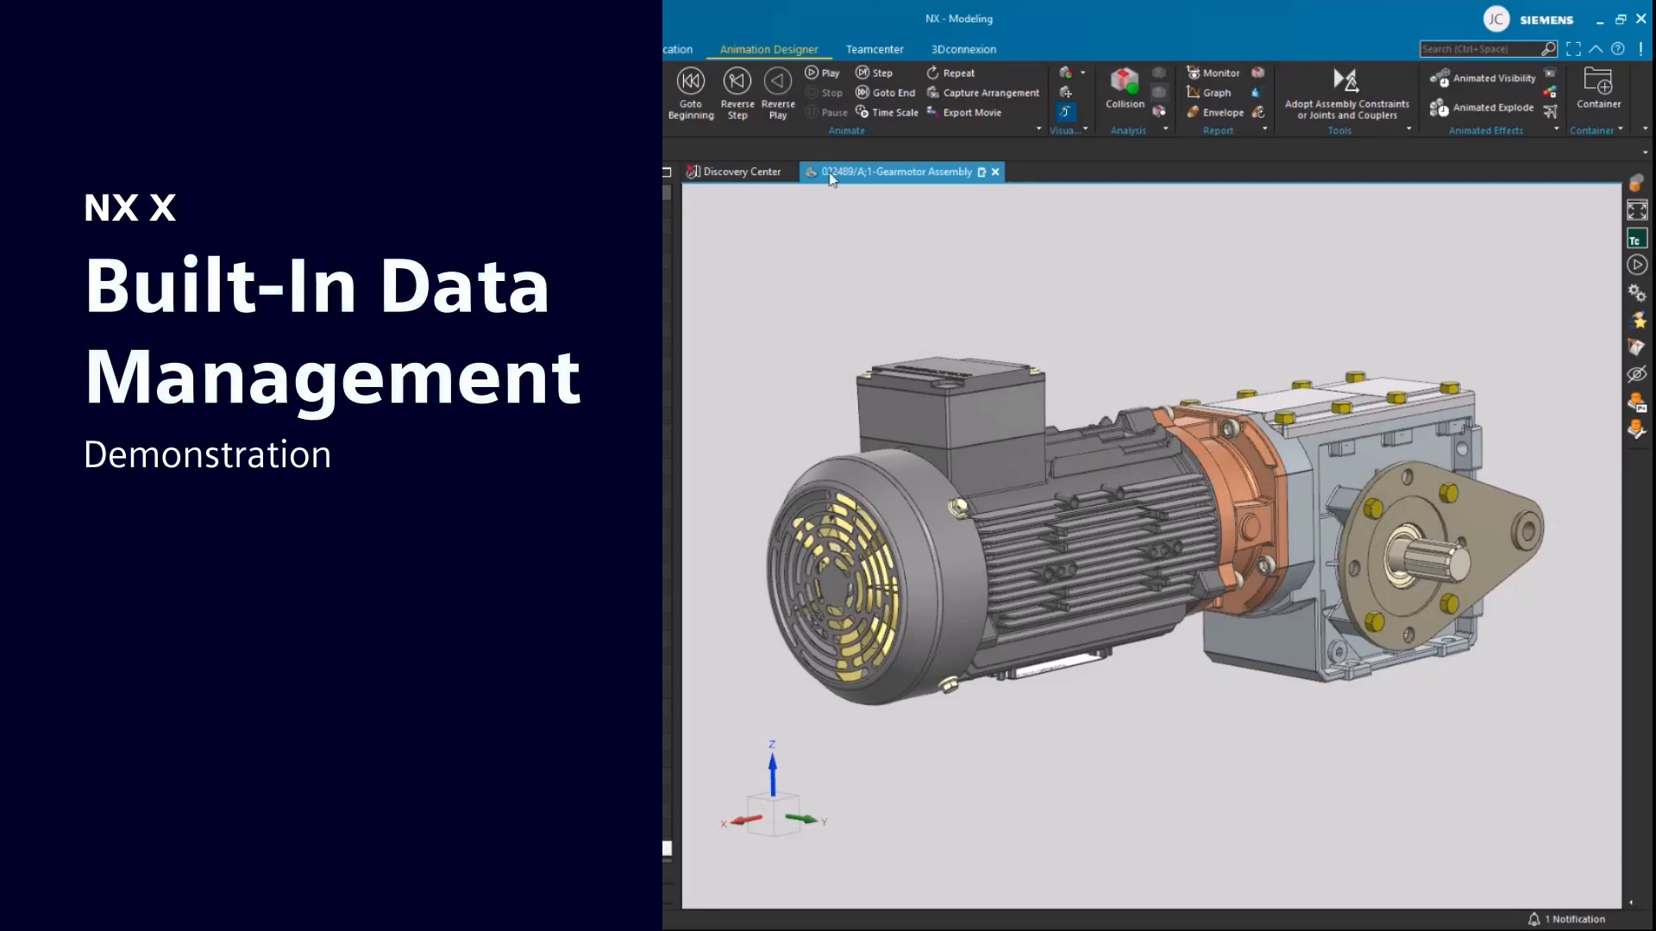
Play the gearmotor's exploded animation to separate fan, rotor and gears, then stop it
left_click(825, 73)
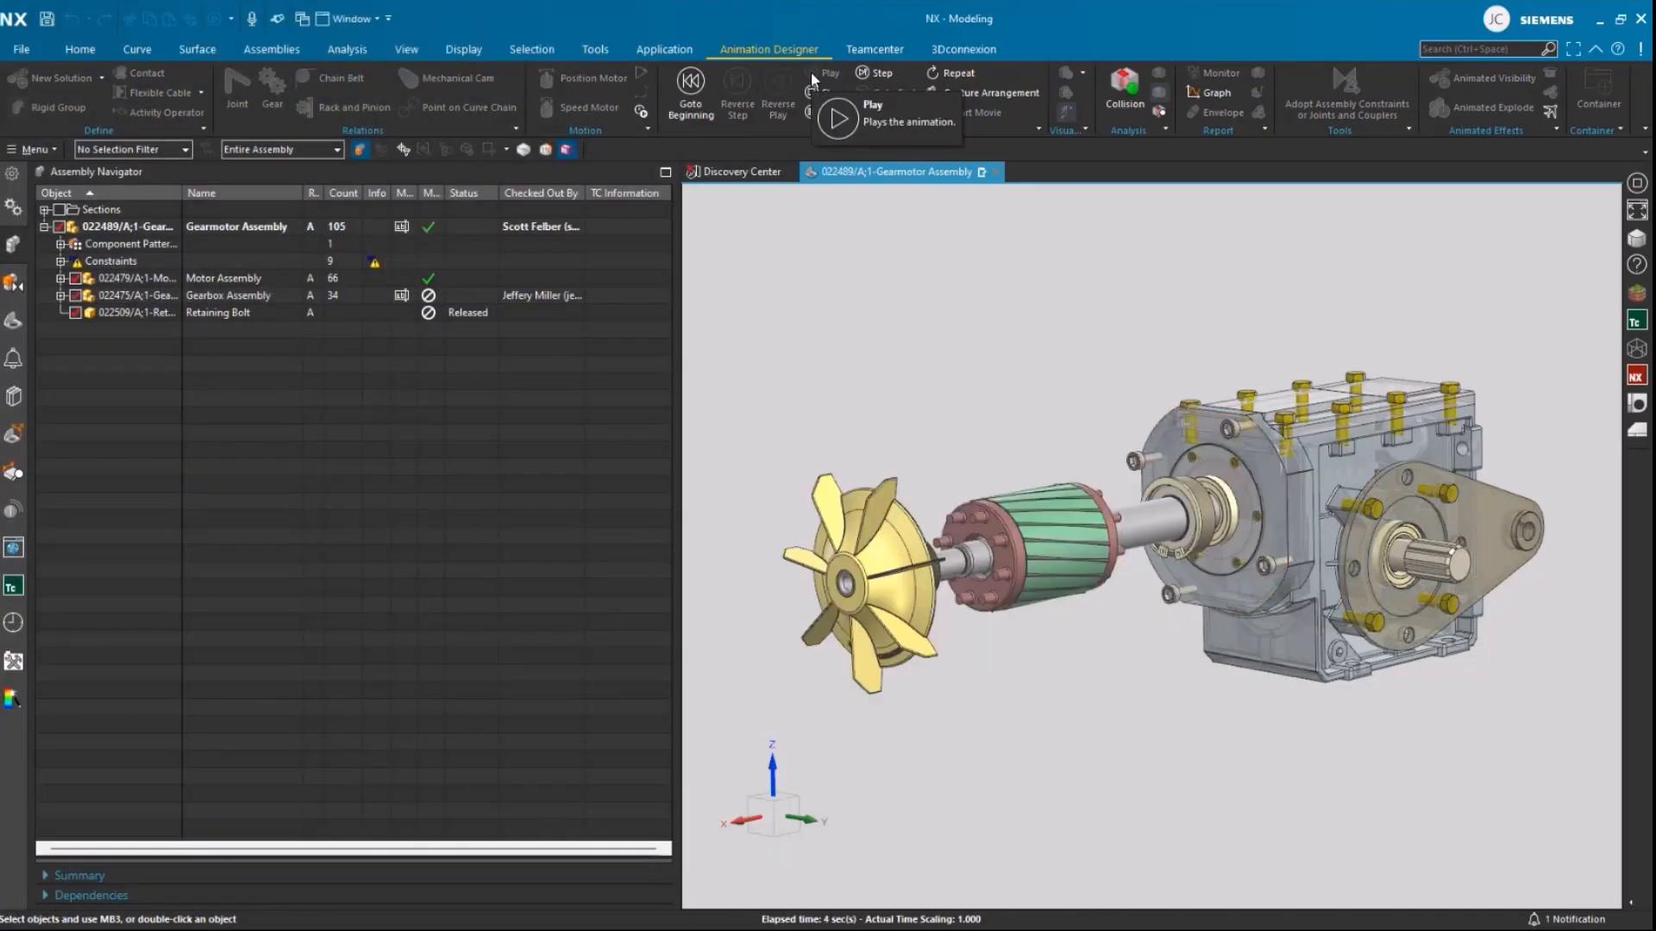
left_click(821, 73)
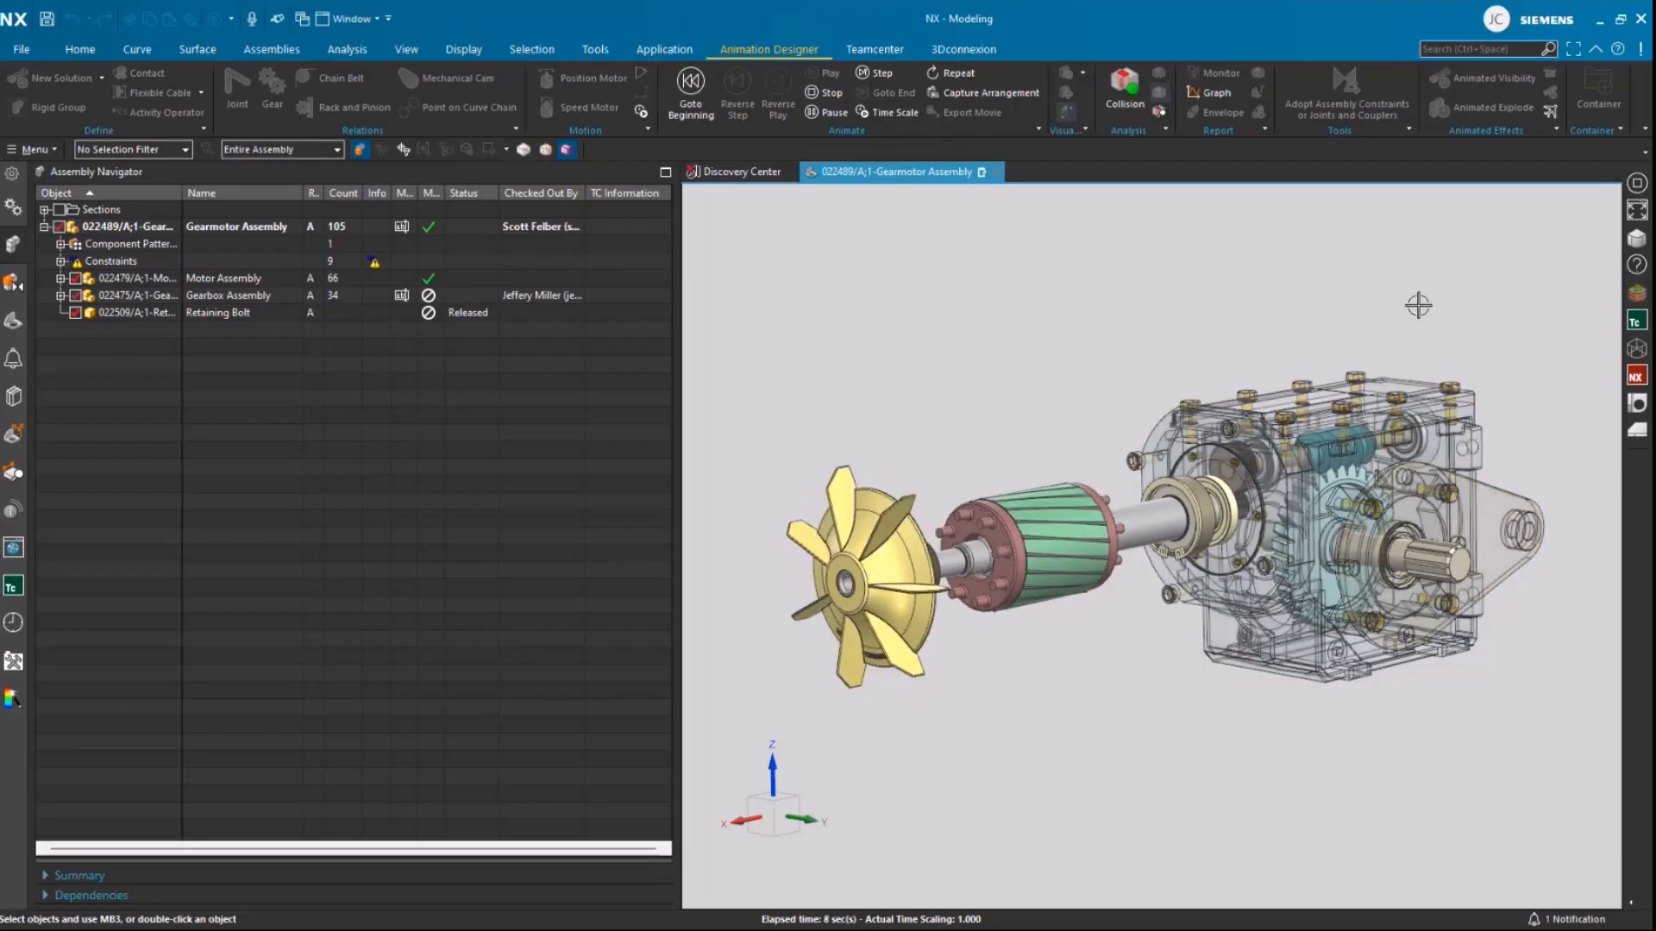
left_click(866, 73)
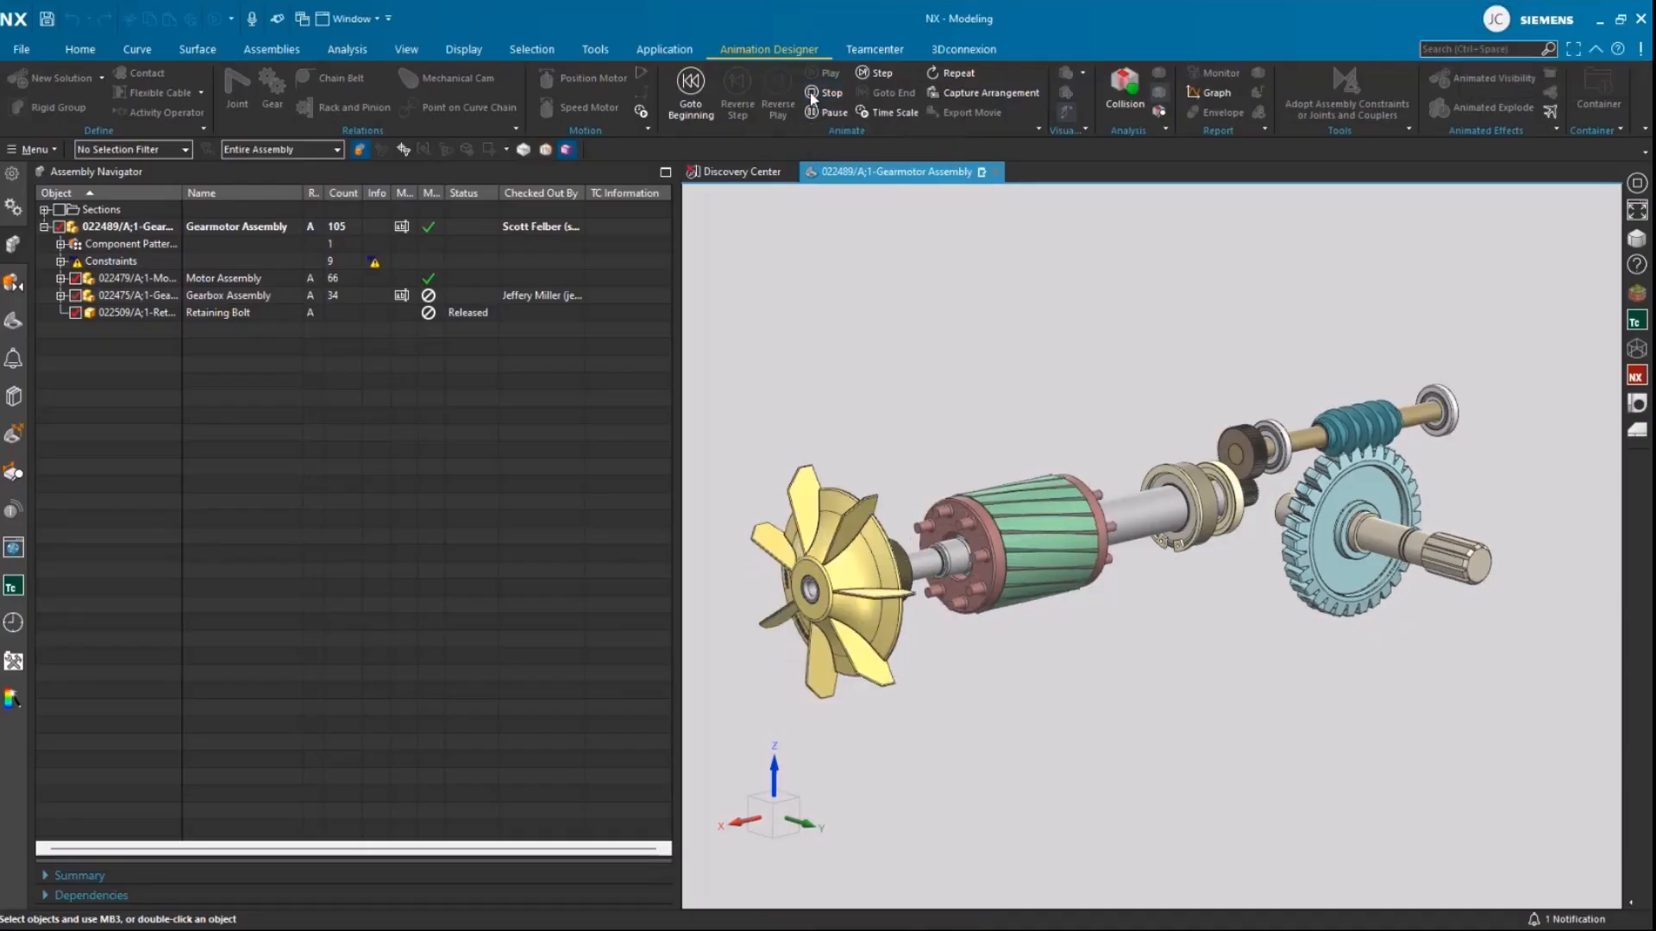
left_click(814, 73)
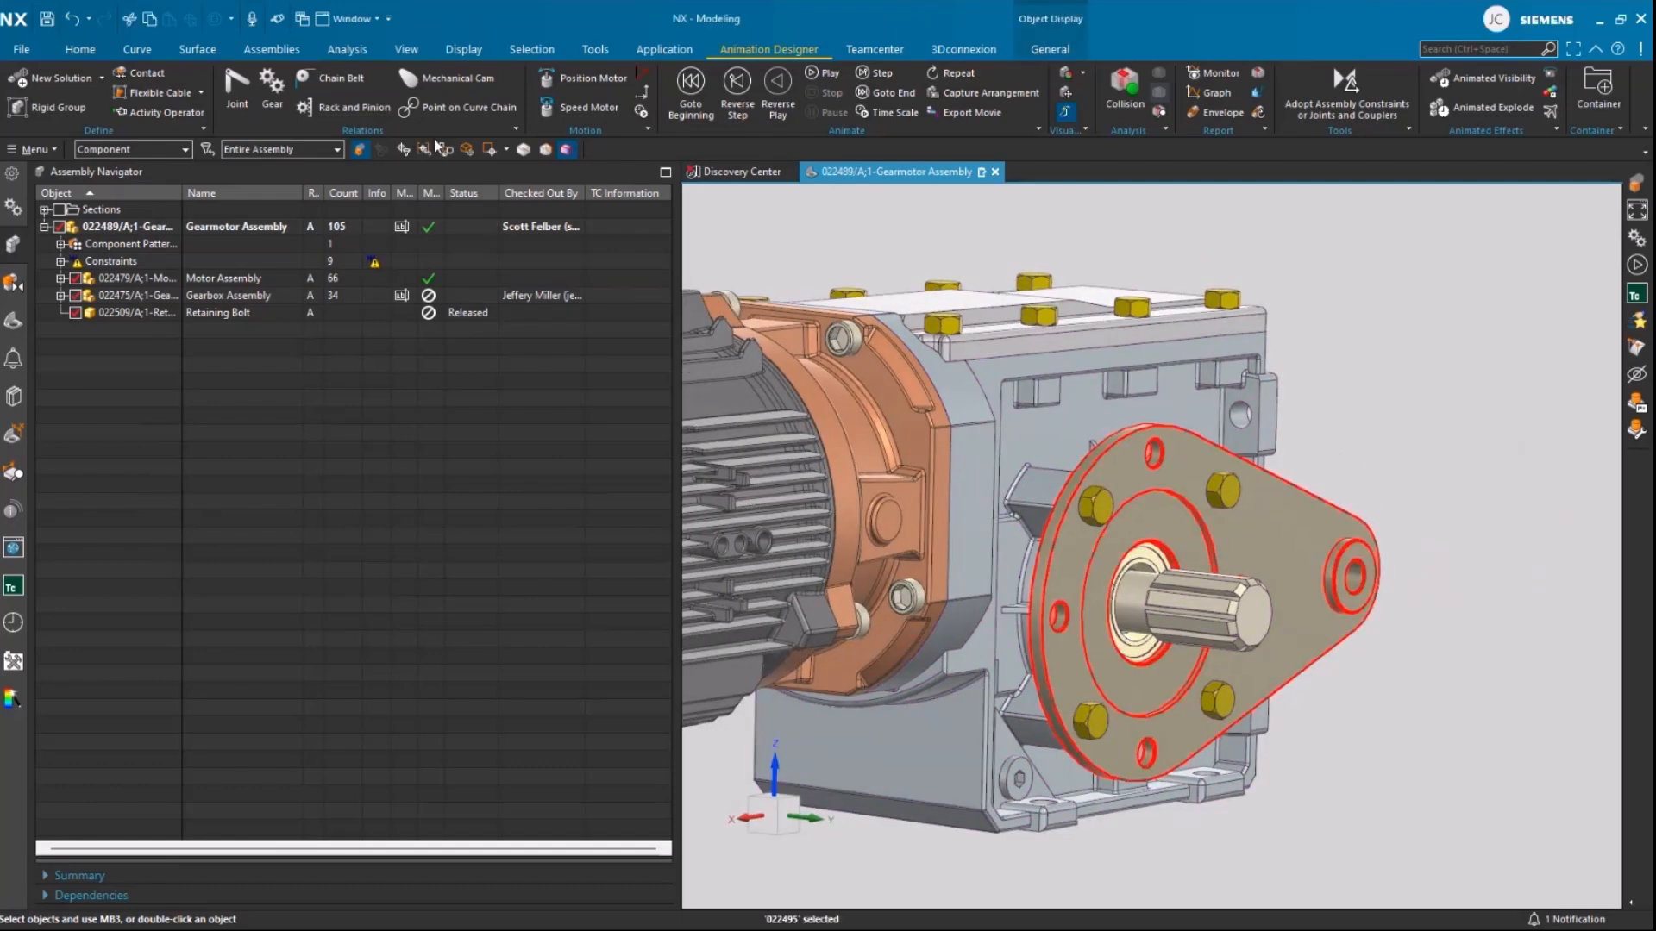
Make the Torque Arm the work part within Gearbox Assembly and show its Teamcenter information
left_click(58, 295)
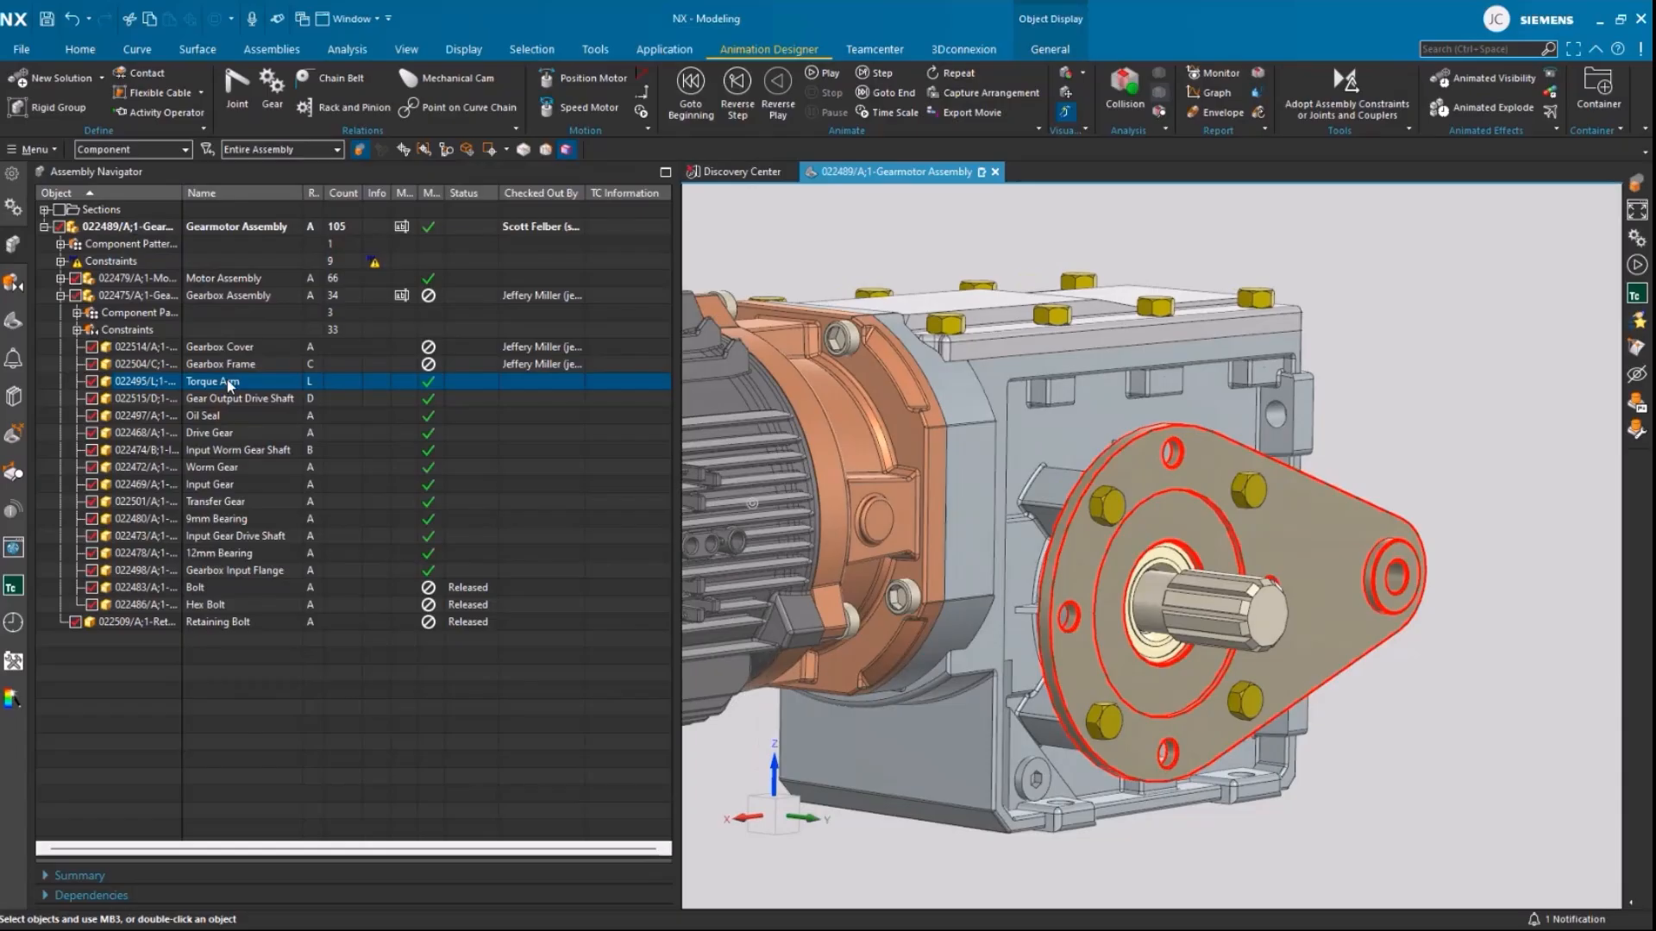
double_click(212, 381)
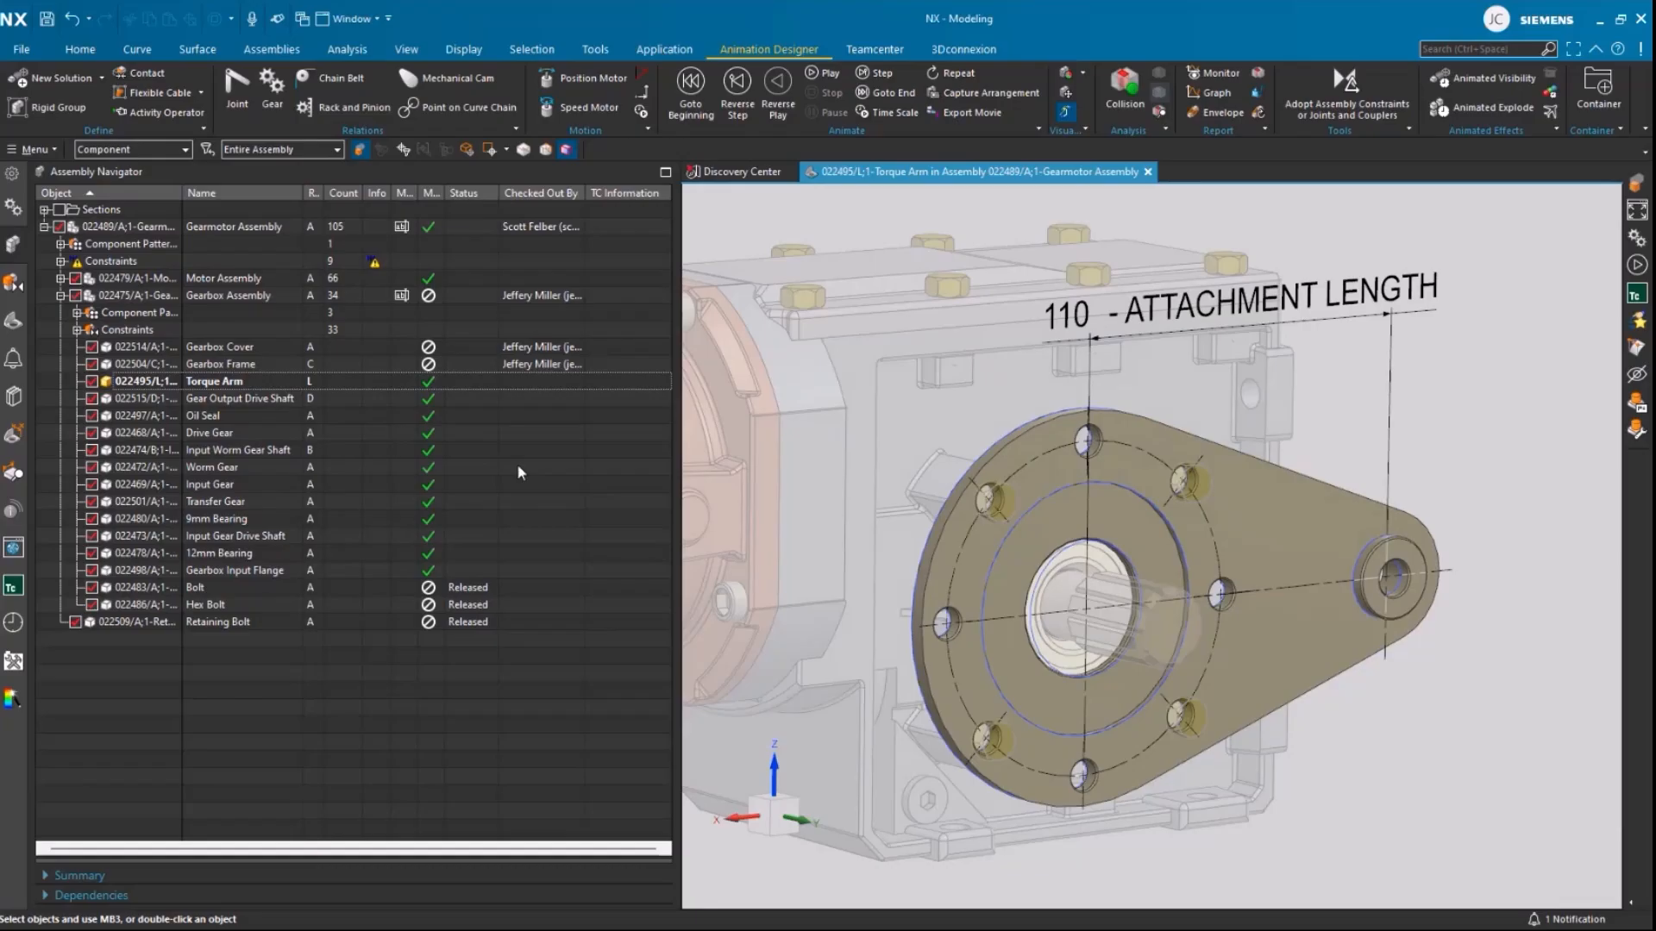
mouse_move(588, 496)
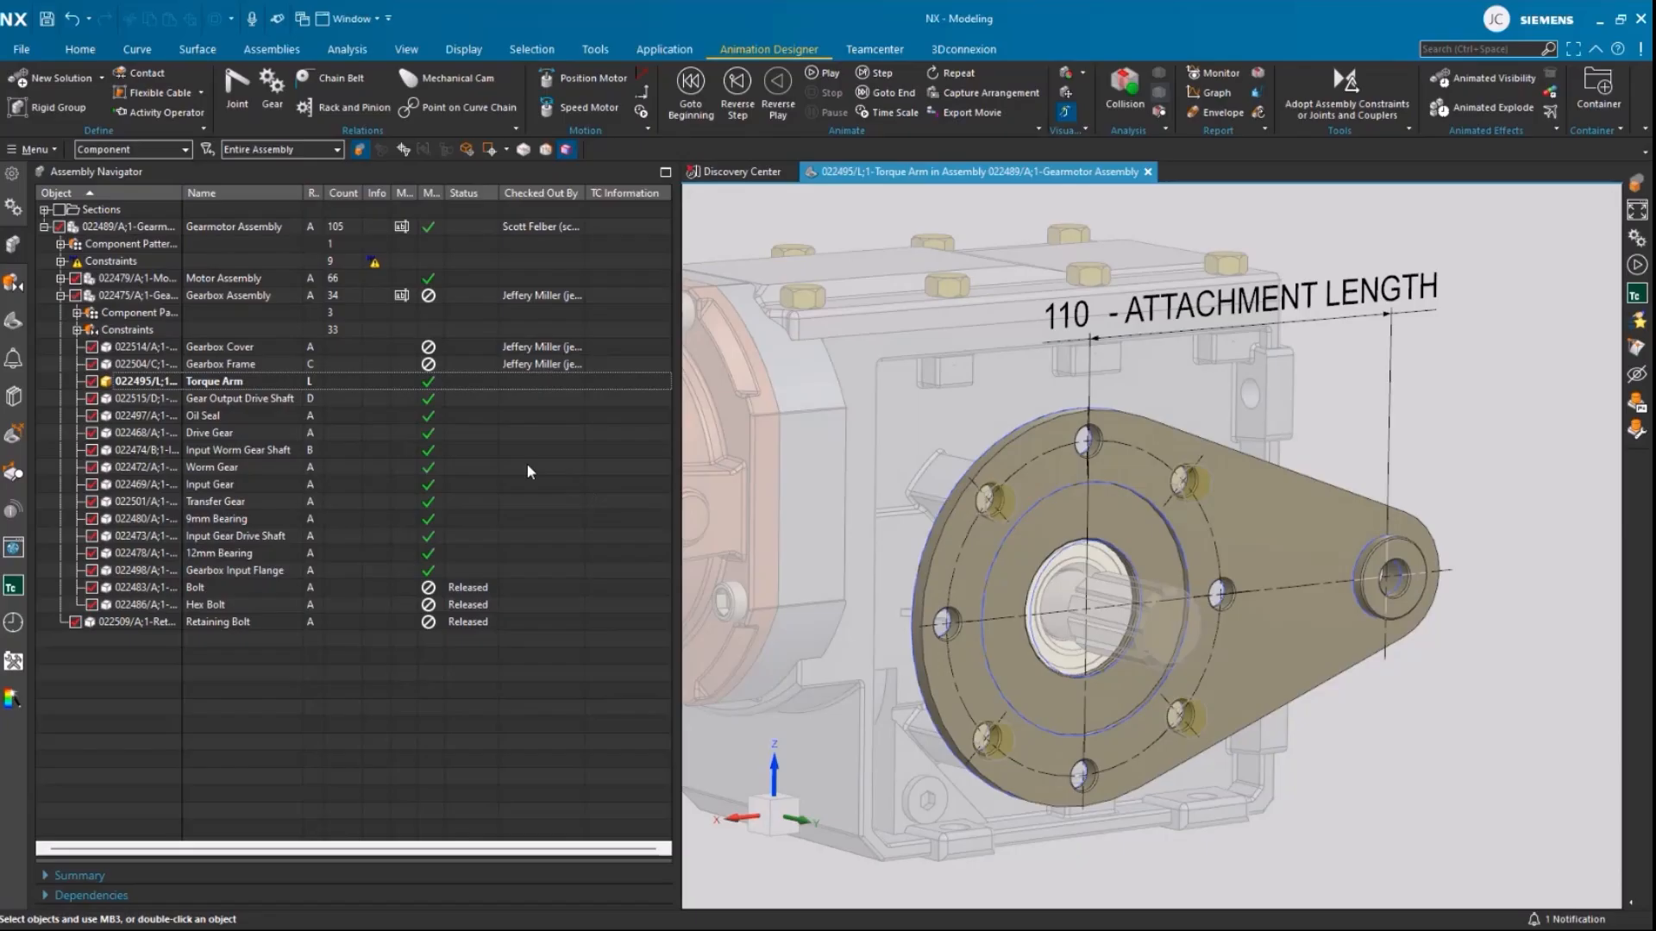
right_click(214, 381)
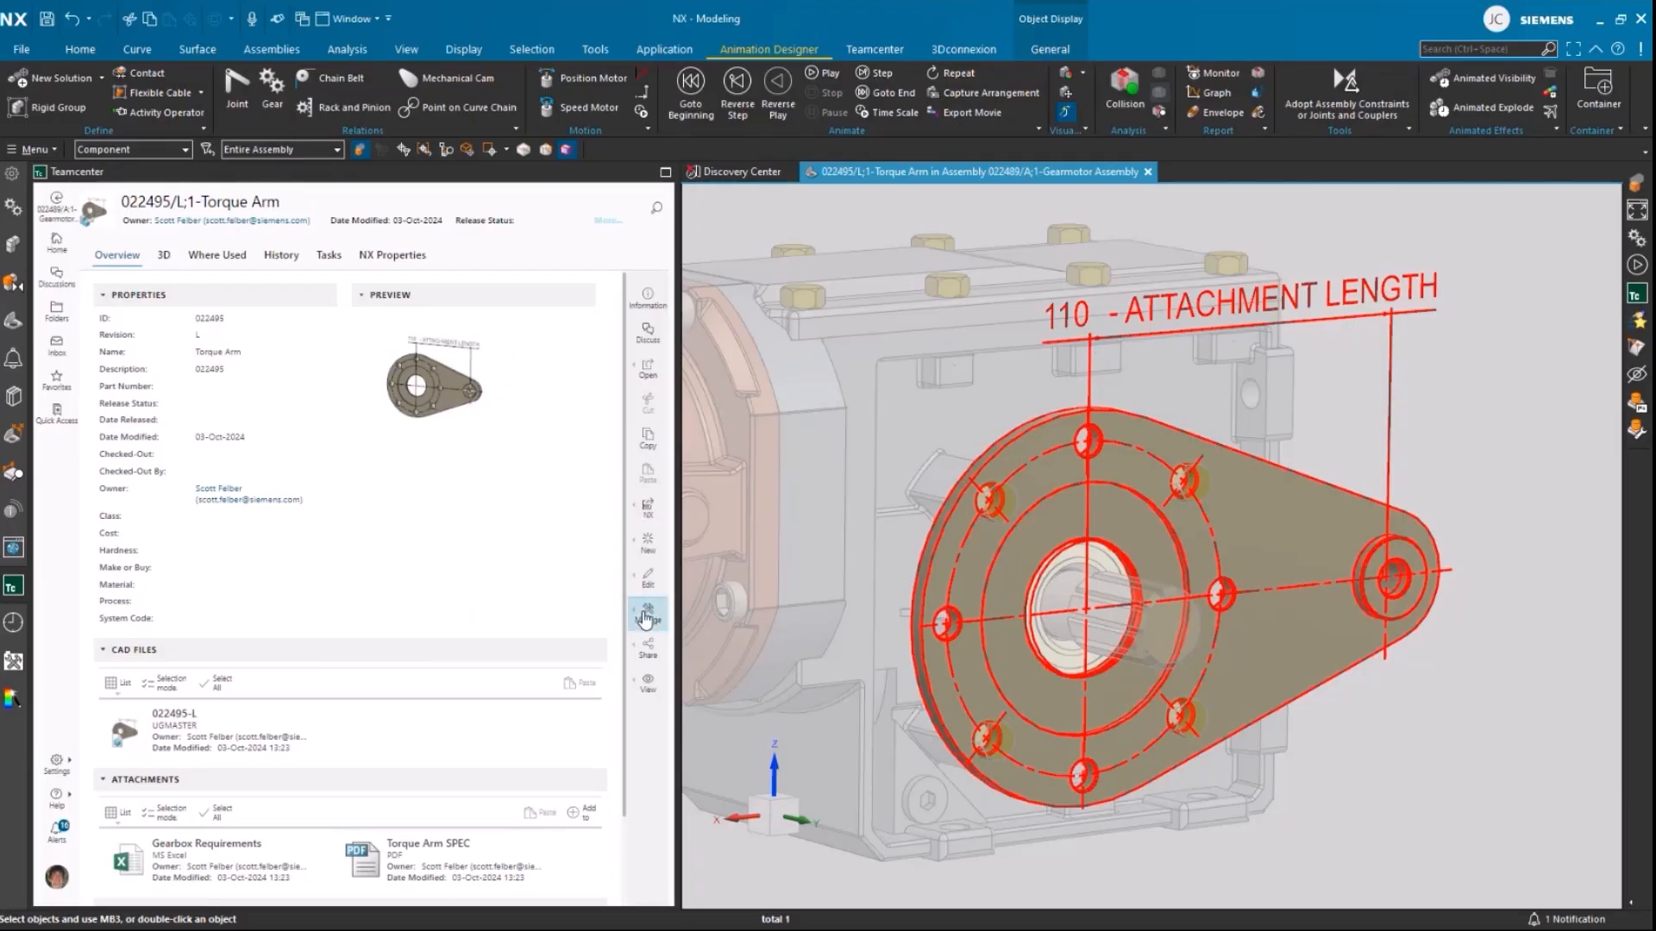
Create an Urgent task due 04-Oct-2024 asking Scott for the torque arm design change
left_click(647, 614)
type("Increase Torque Arm Length")
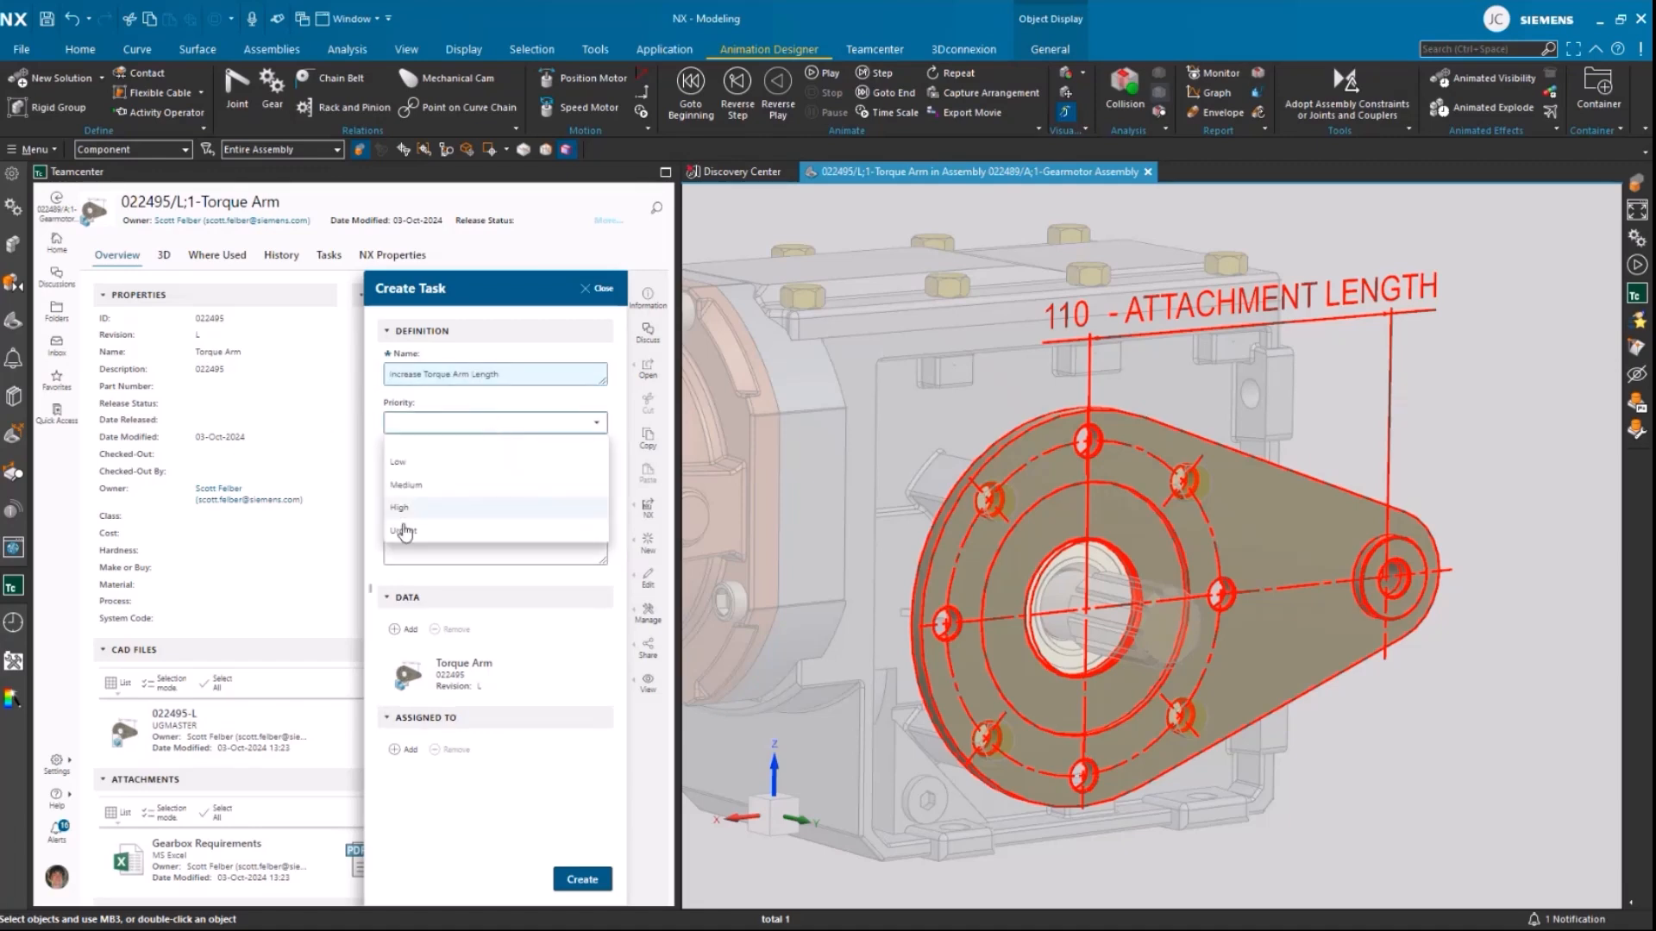
left_click(404, 531)
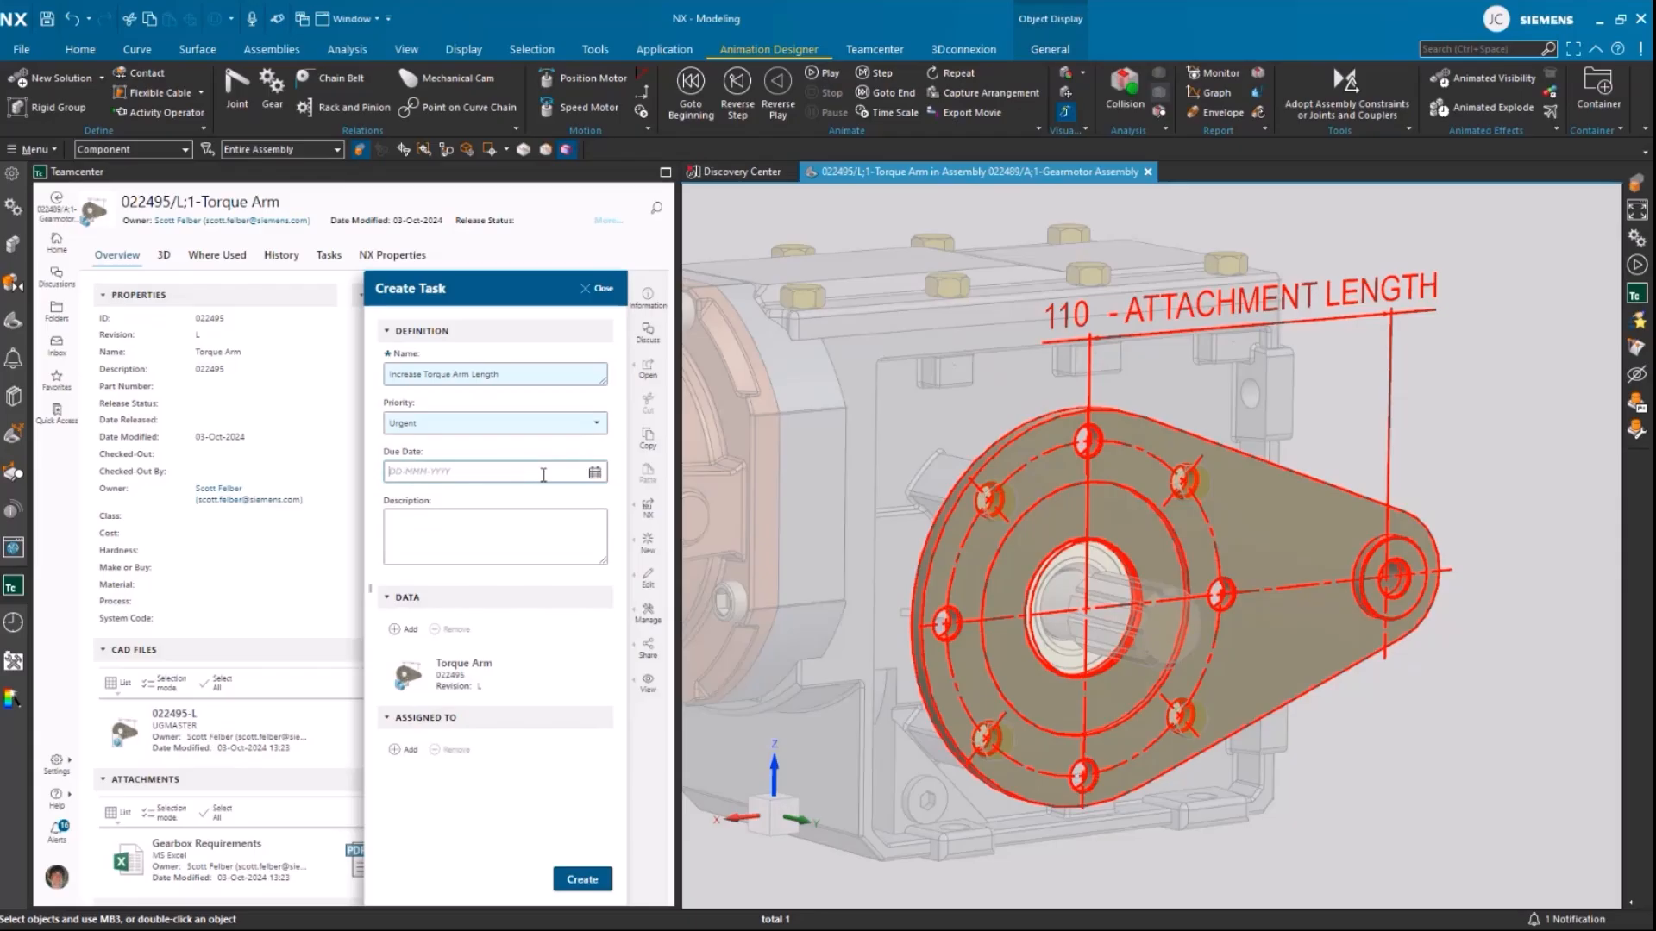
type("04-Oct-2024")
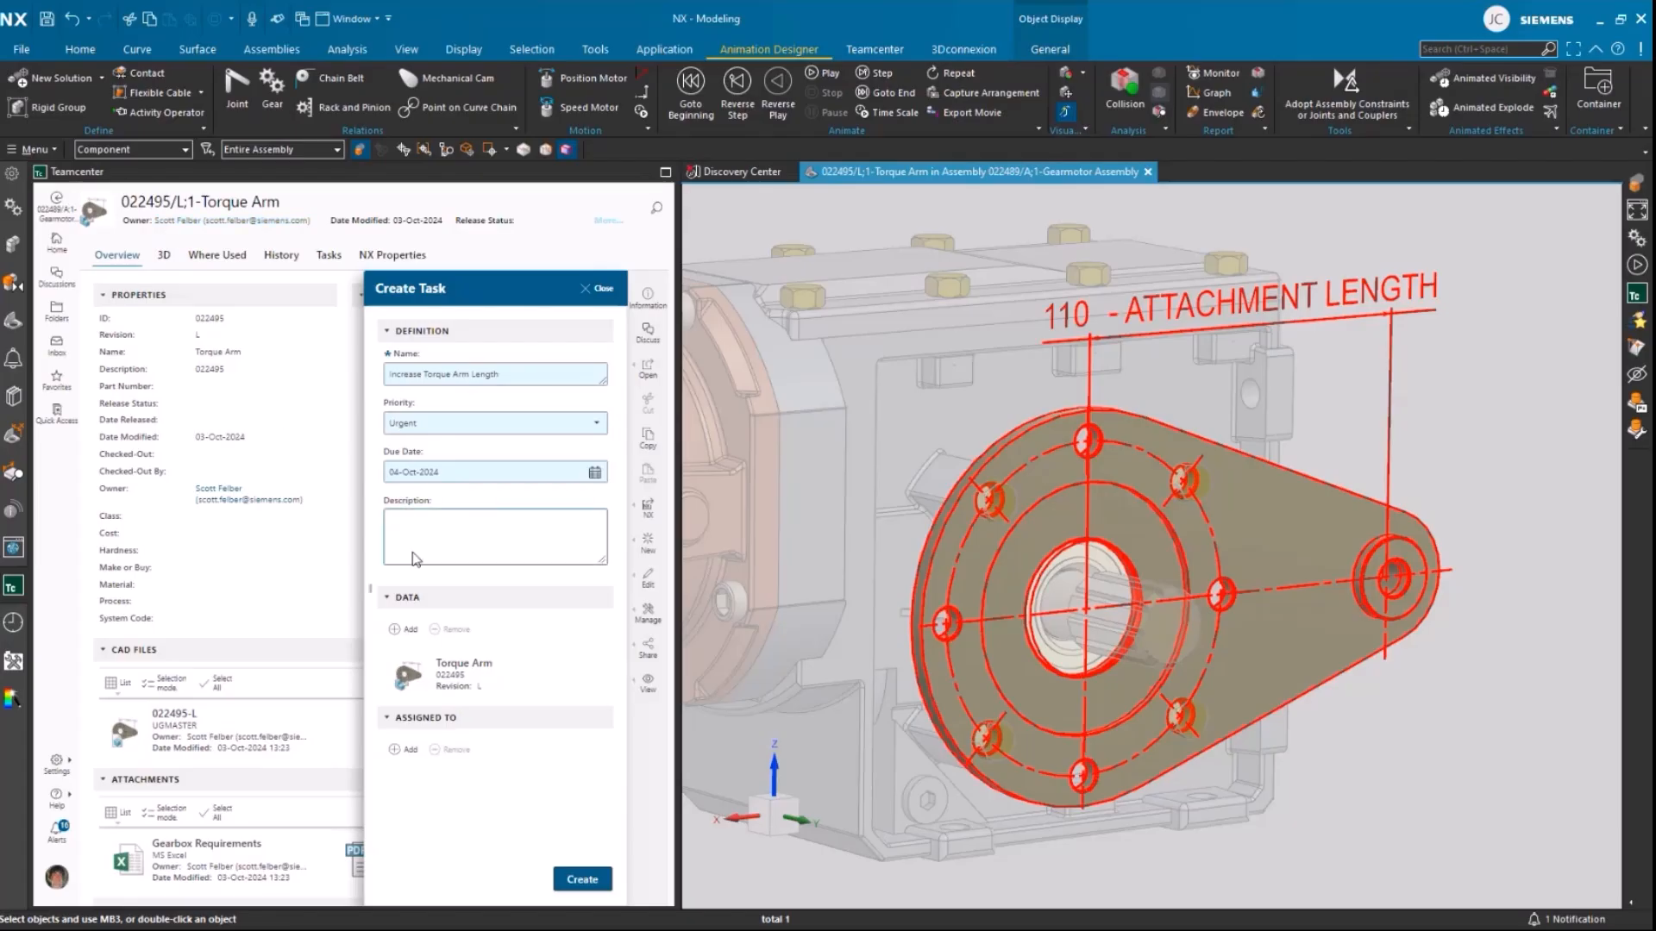
type("Scott, customer requests design change for installation and increased torque, please increase the length of the torque arm to meet new design requirements")
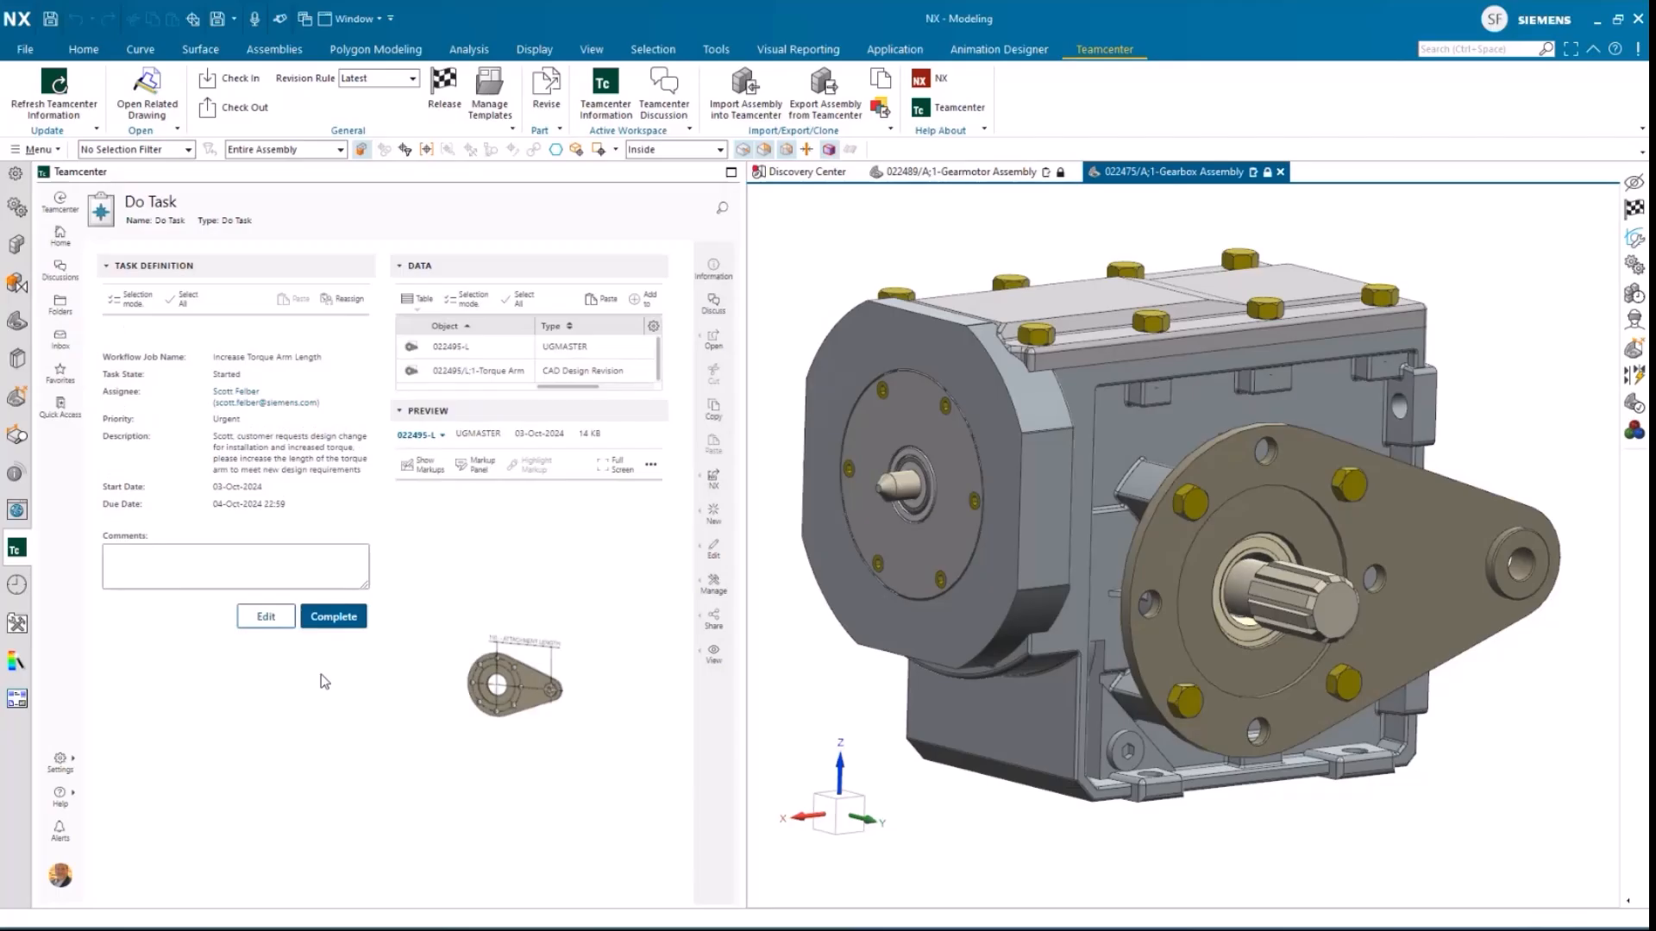
mouse_move(296, 463)
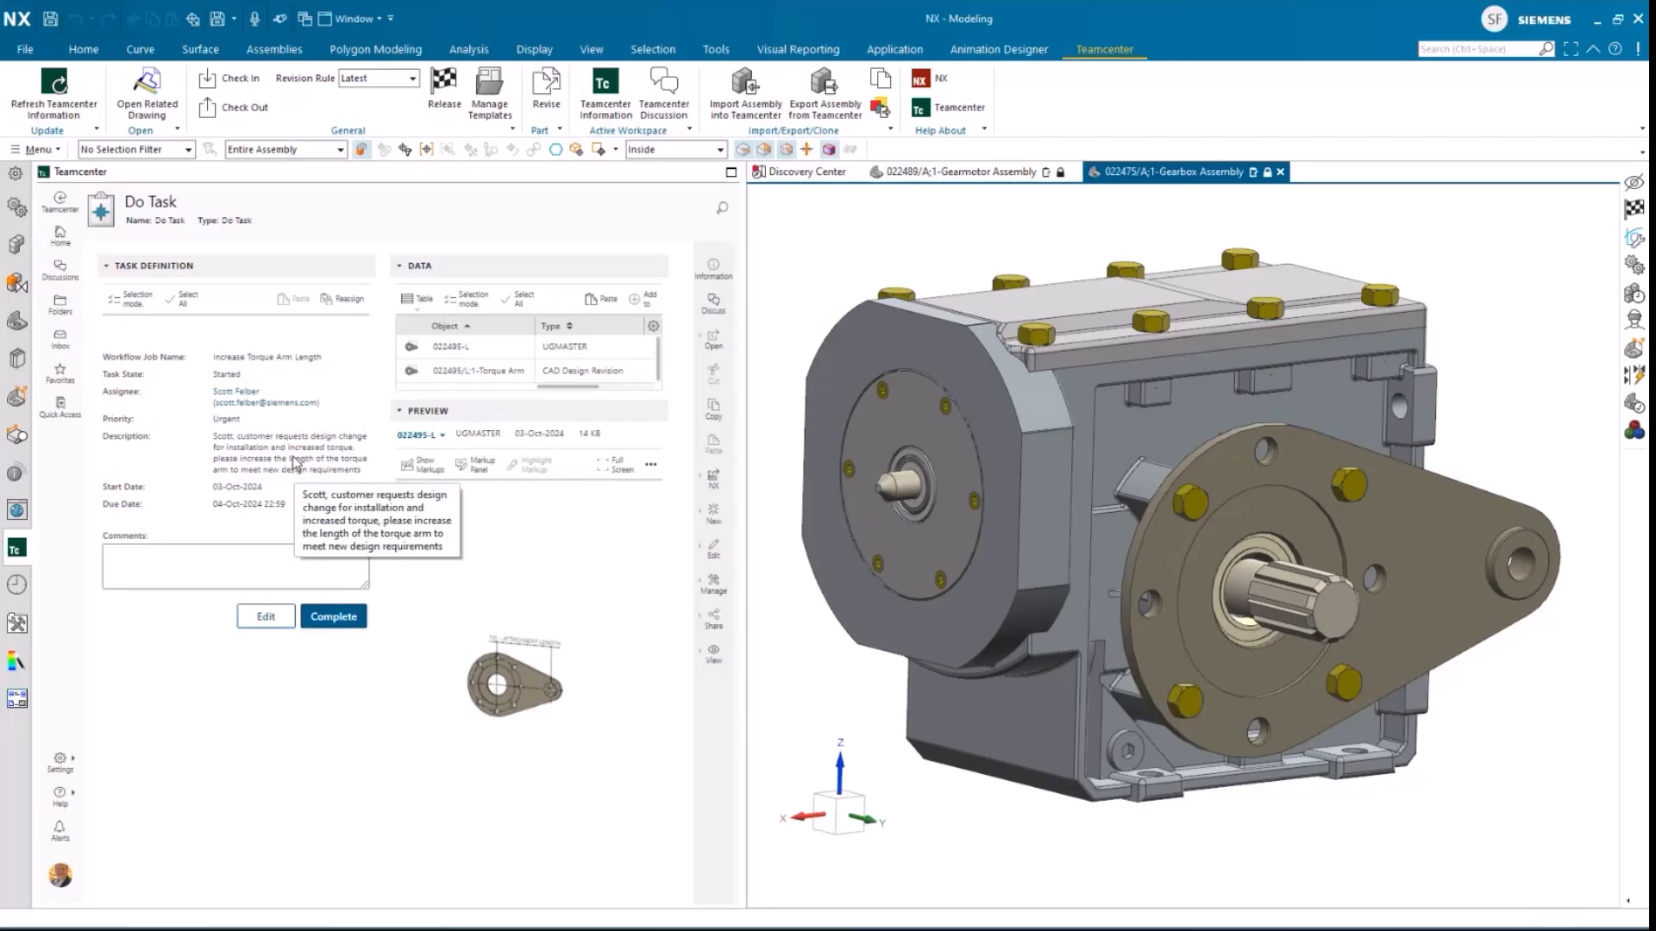
mouse_move(286, 364)
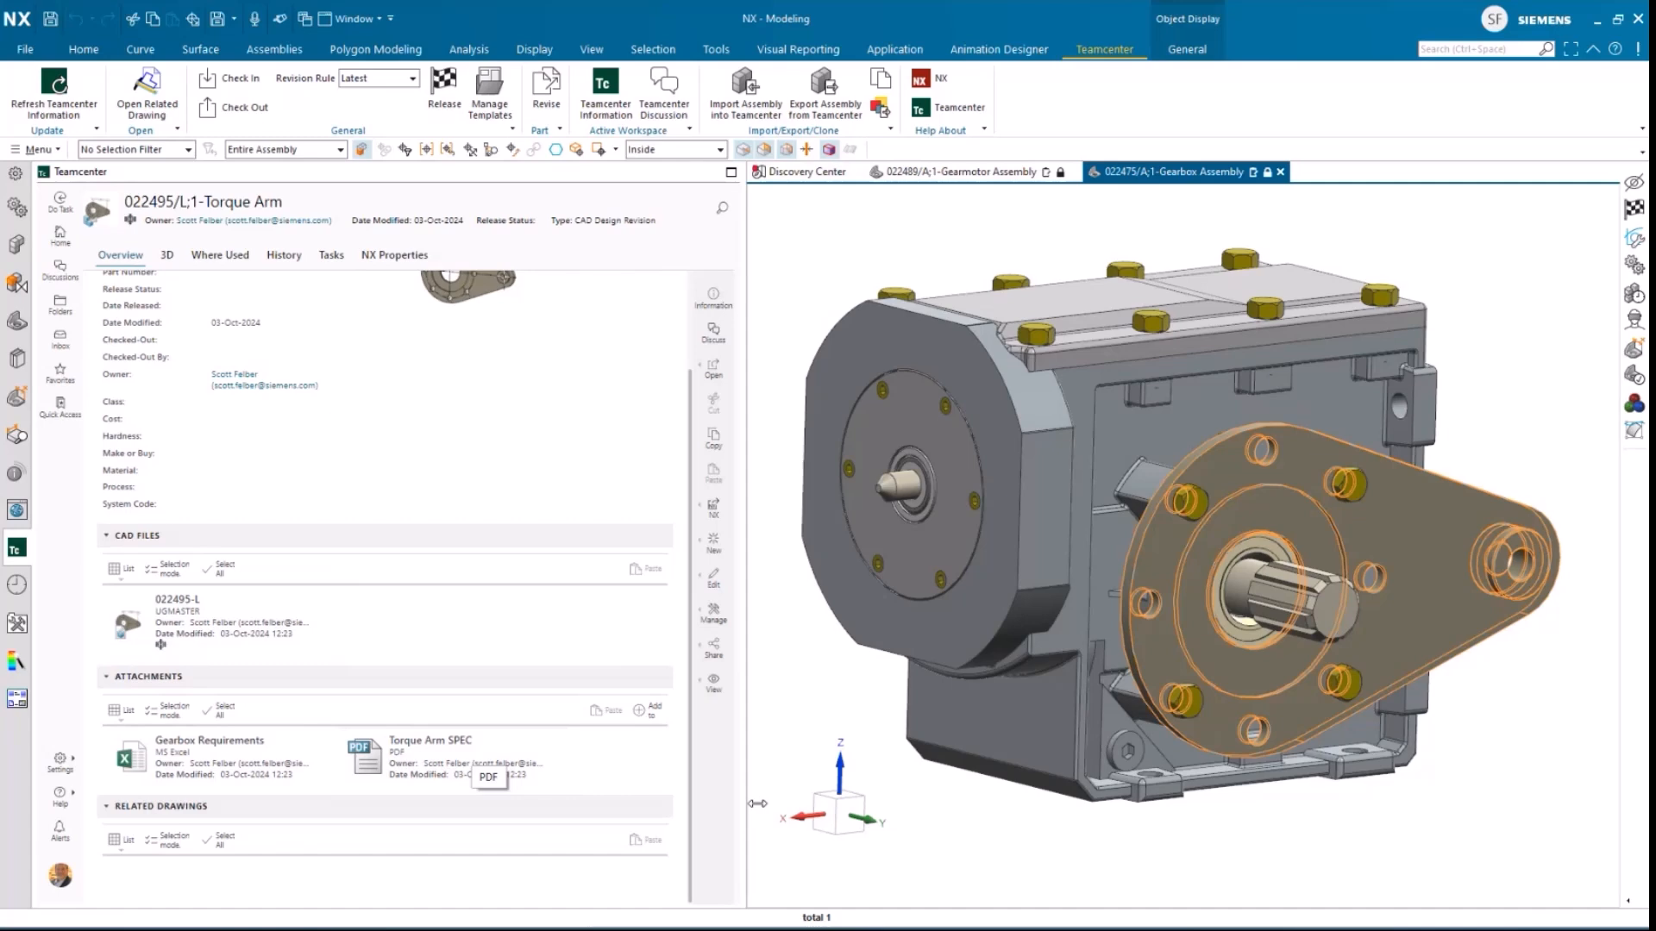
mouse_move(517, 797)
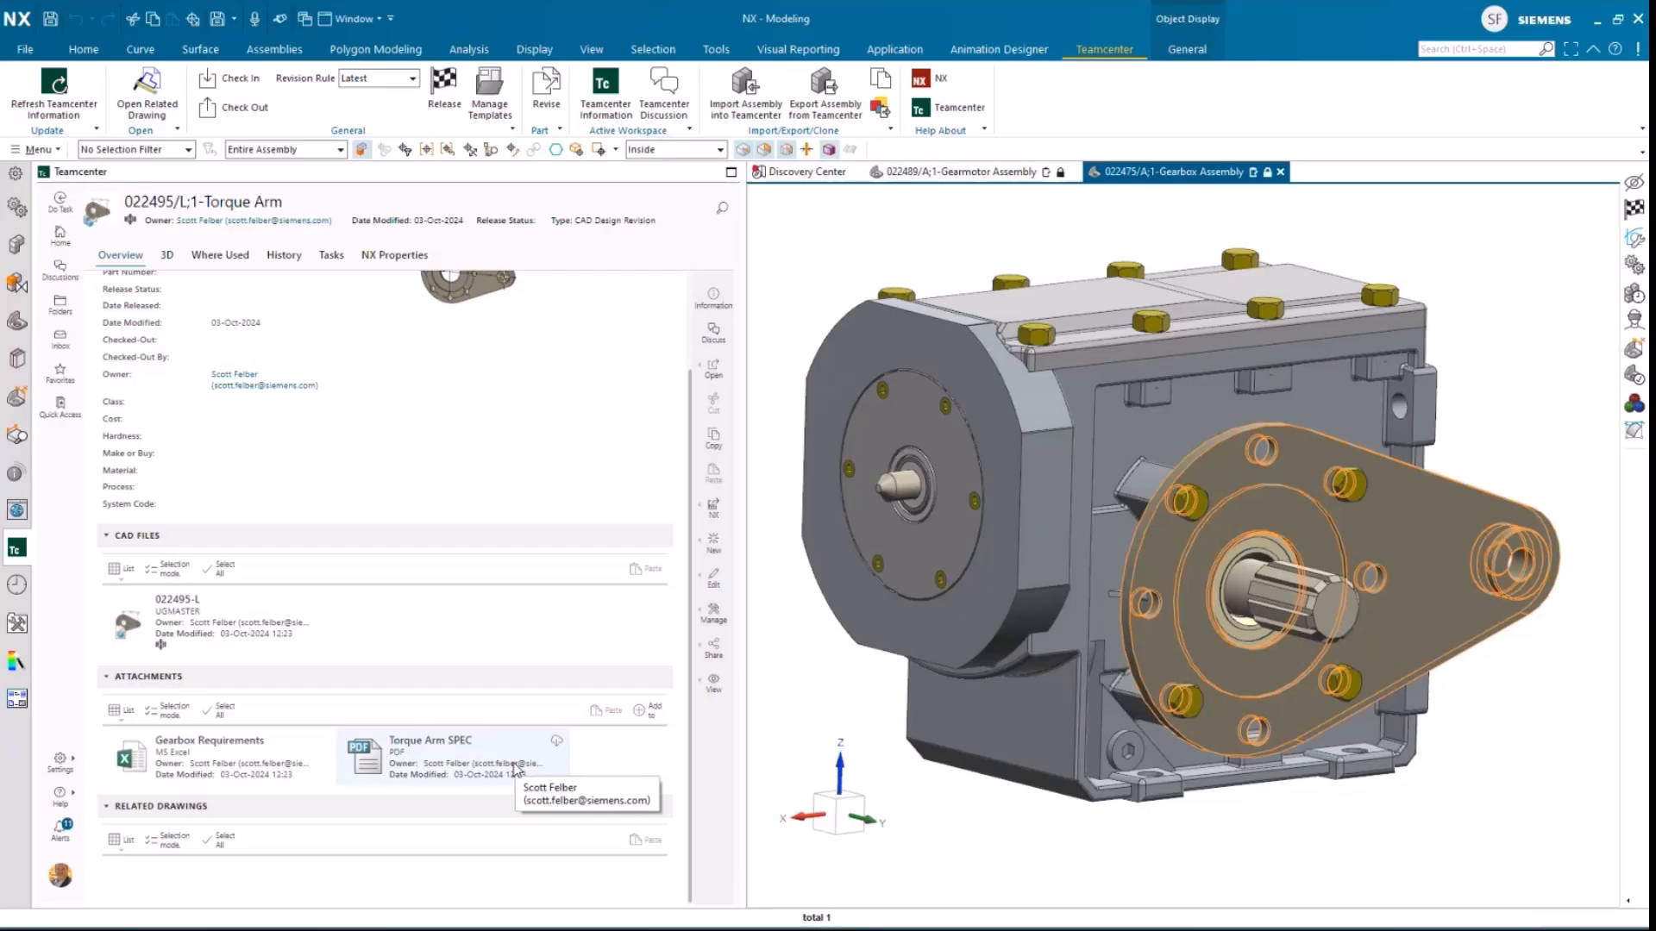
left_click(713, 365)
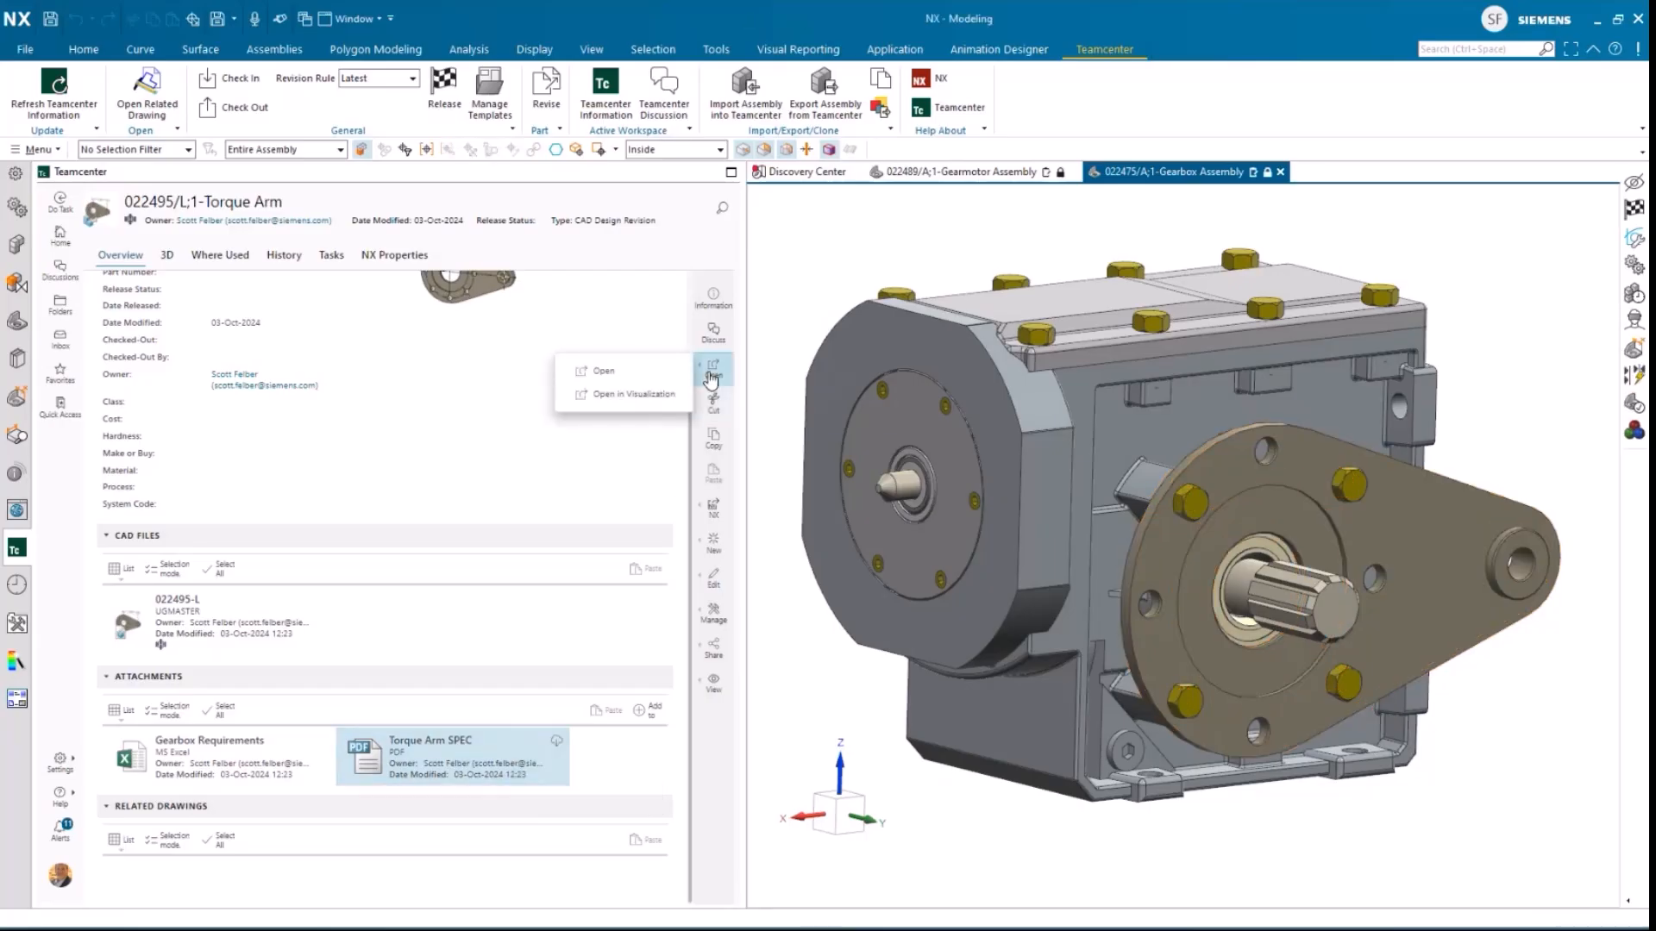
left_click(558, 449)
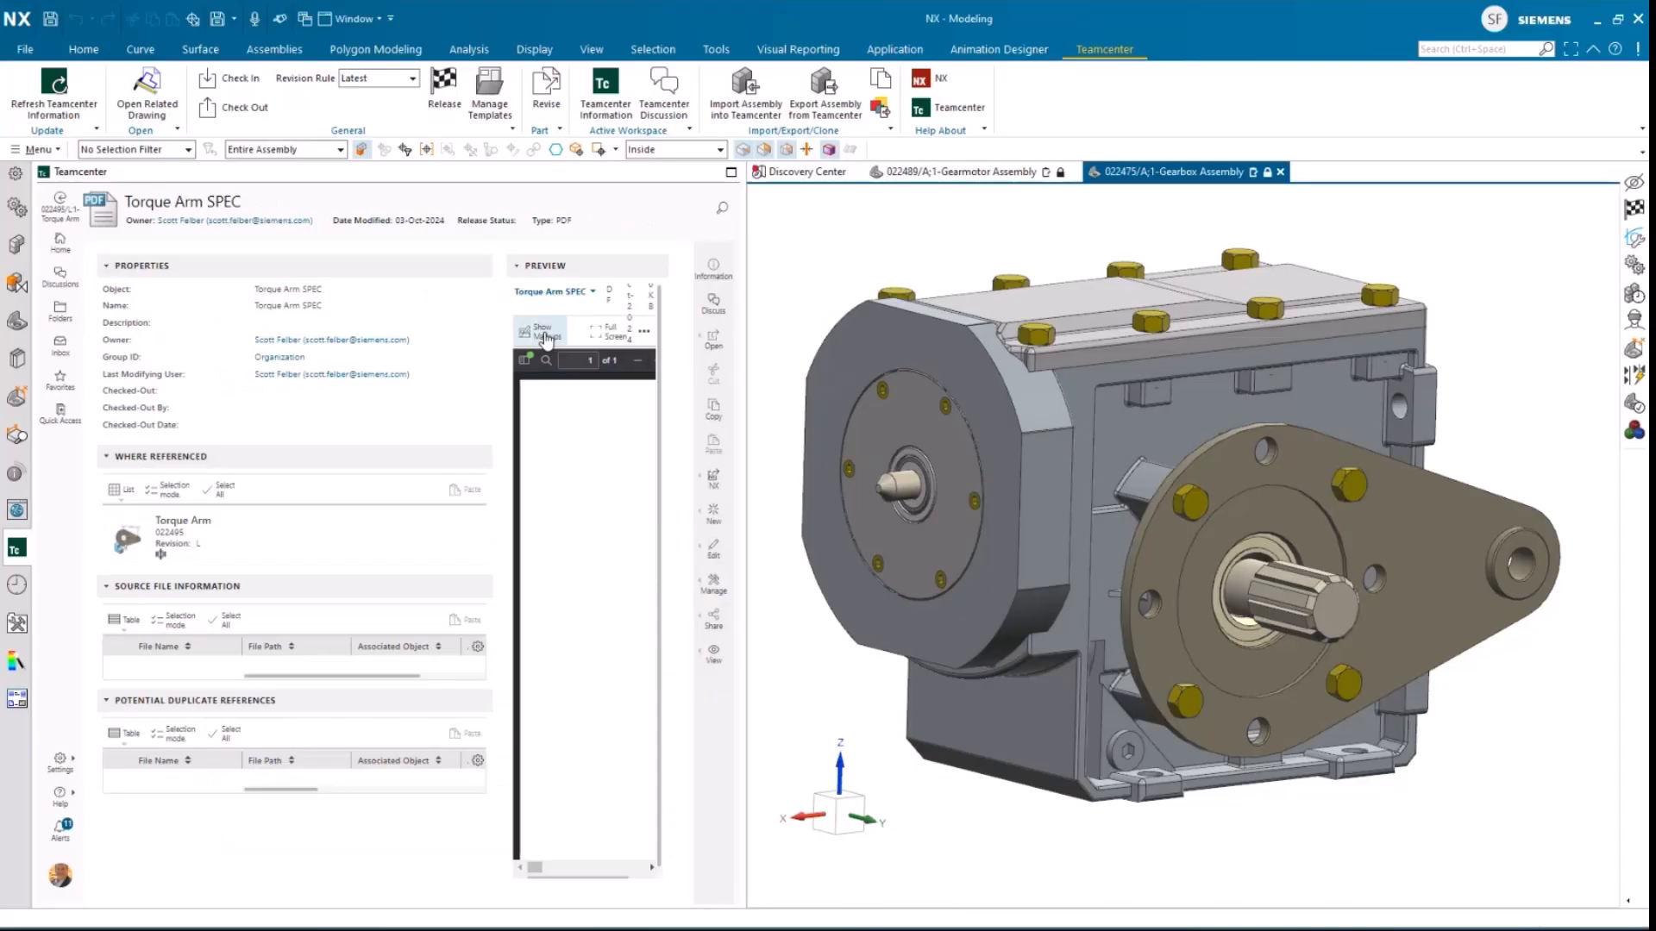
left_click(540, 329)
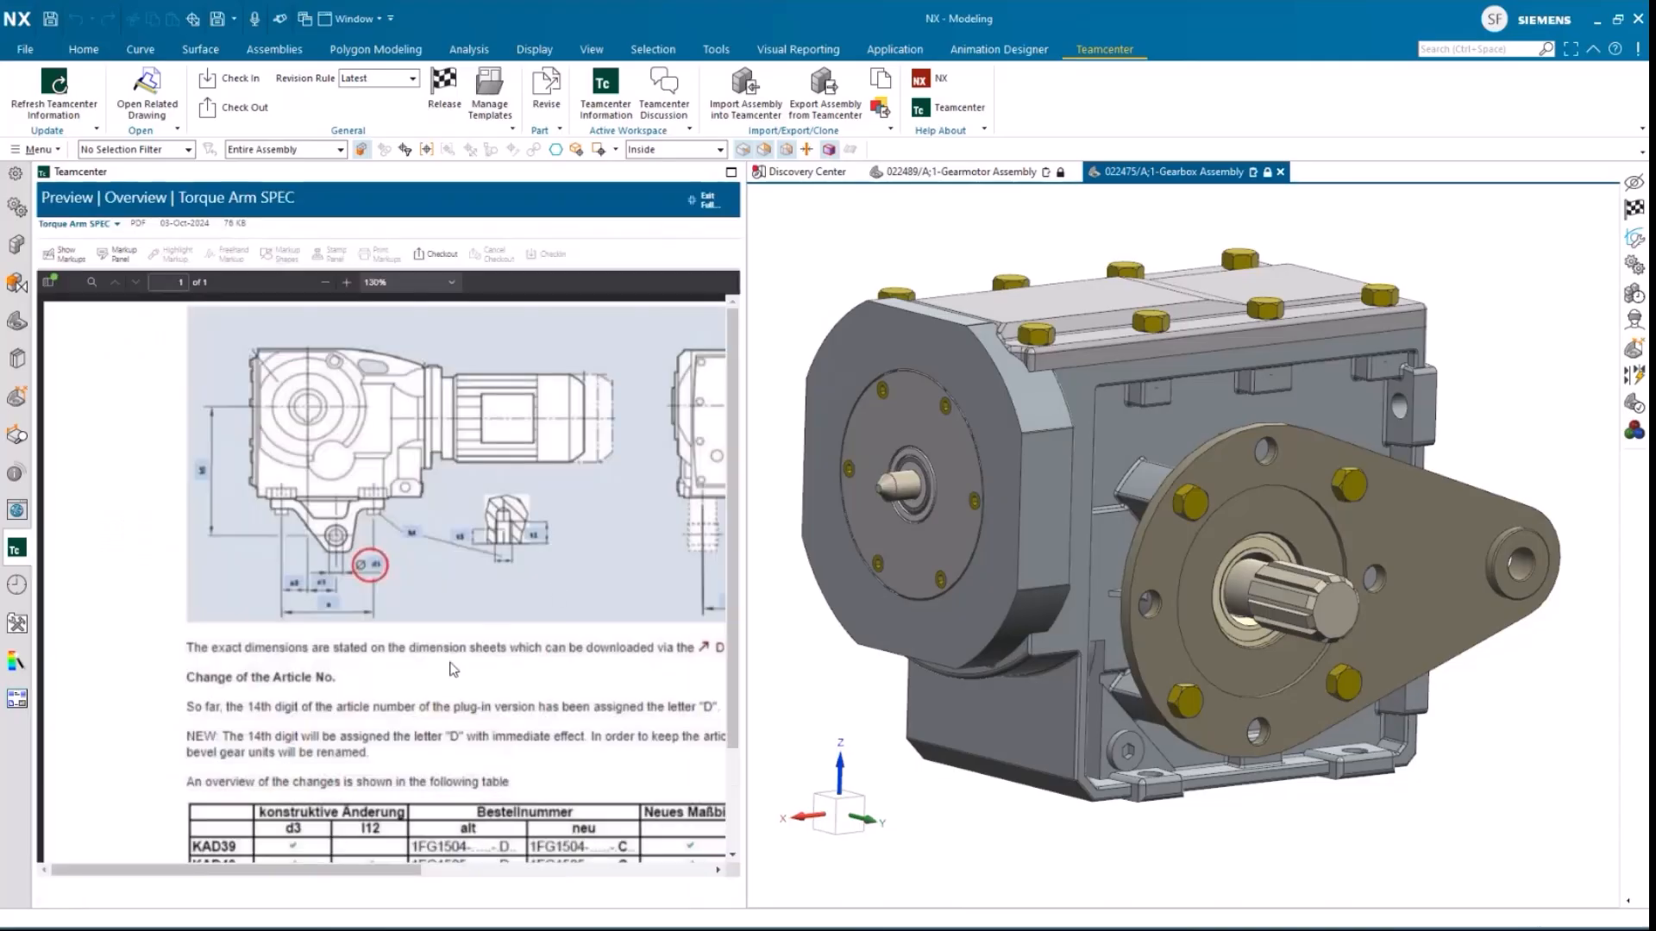
mouse_move(321, 288)
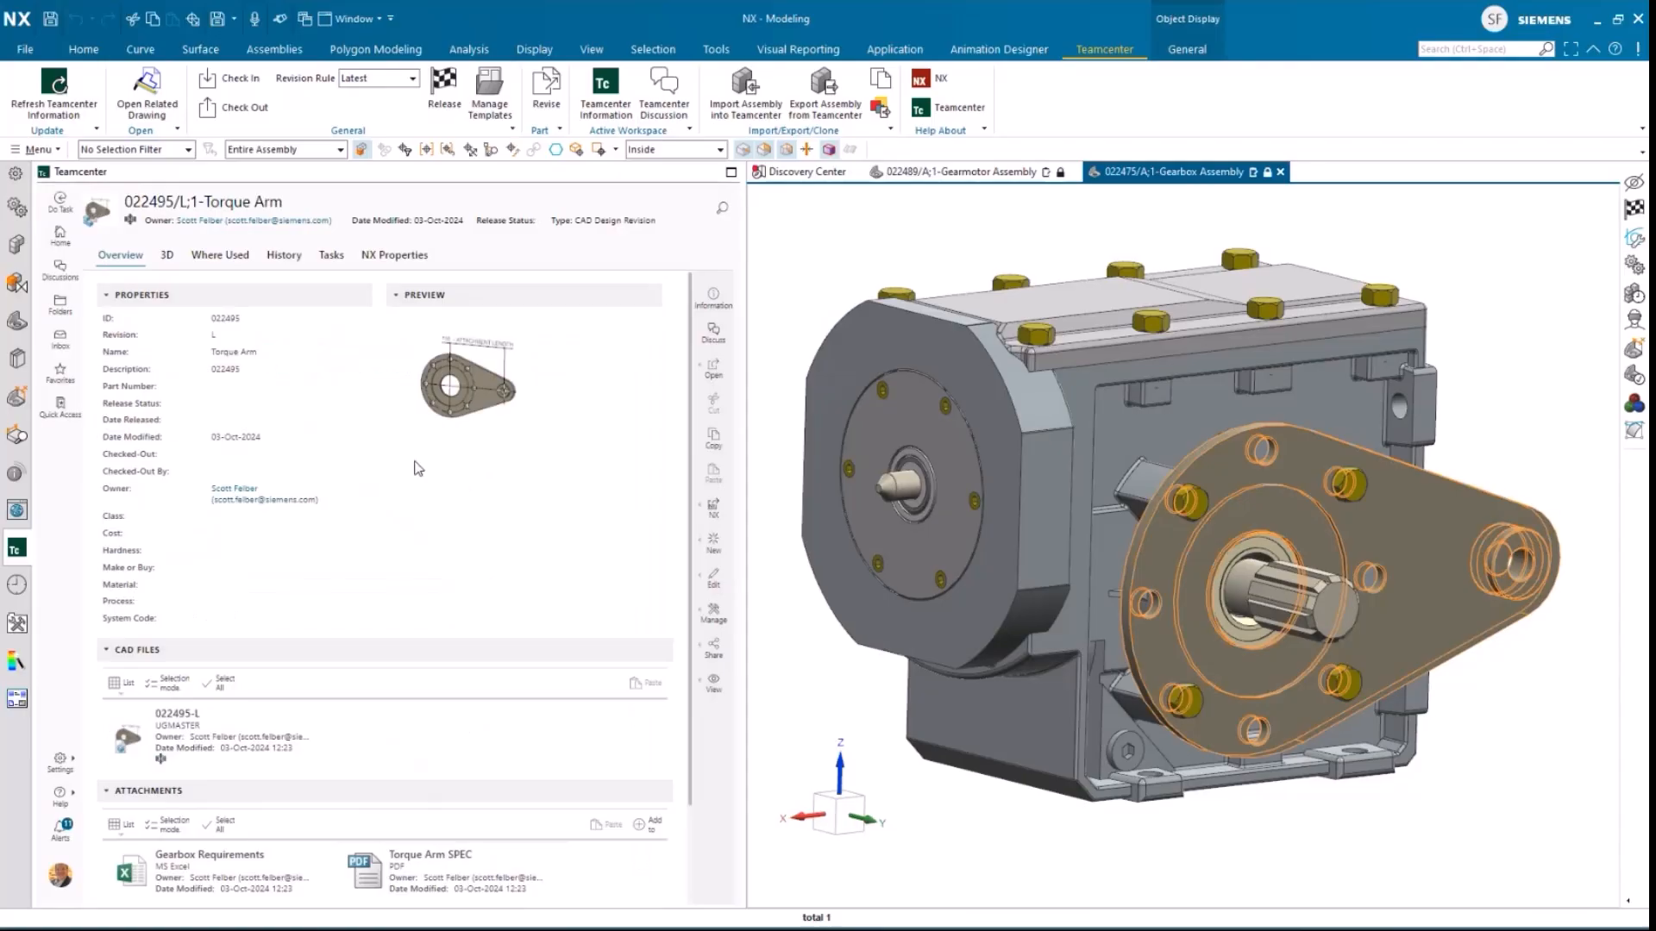
mouse_move(691, 534)
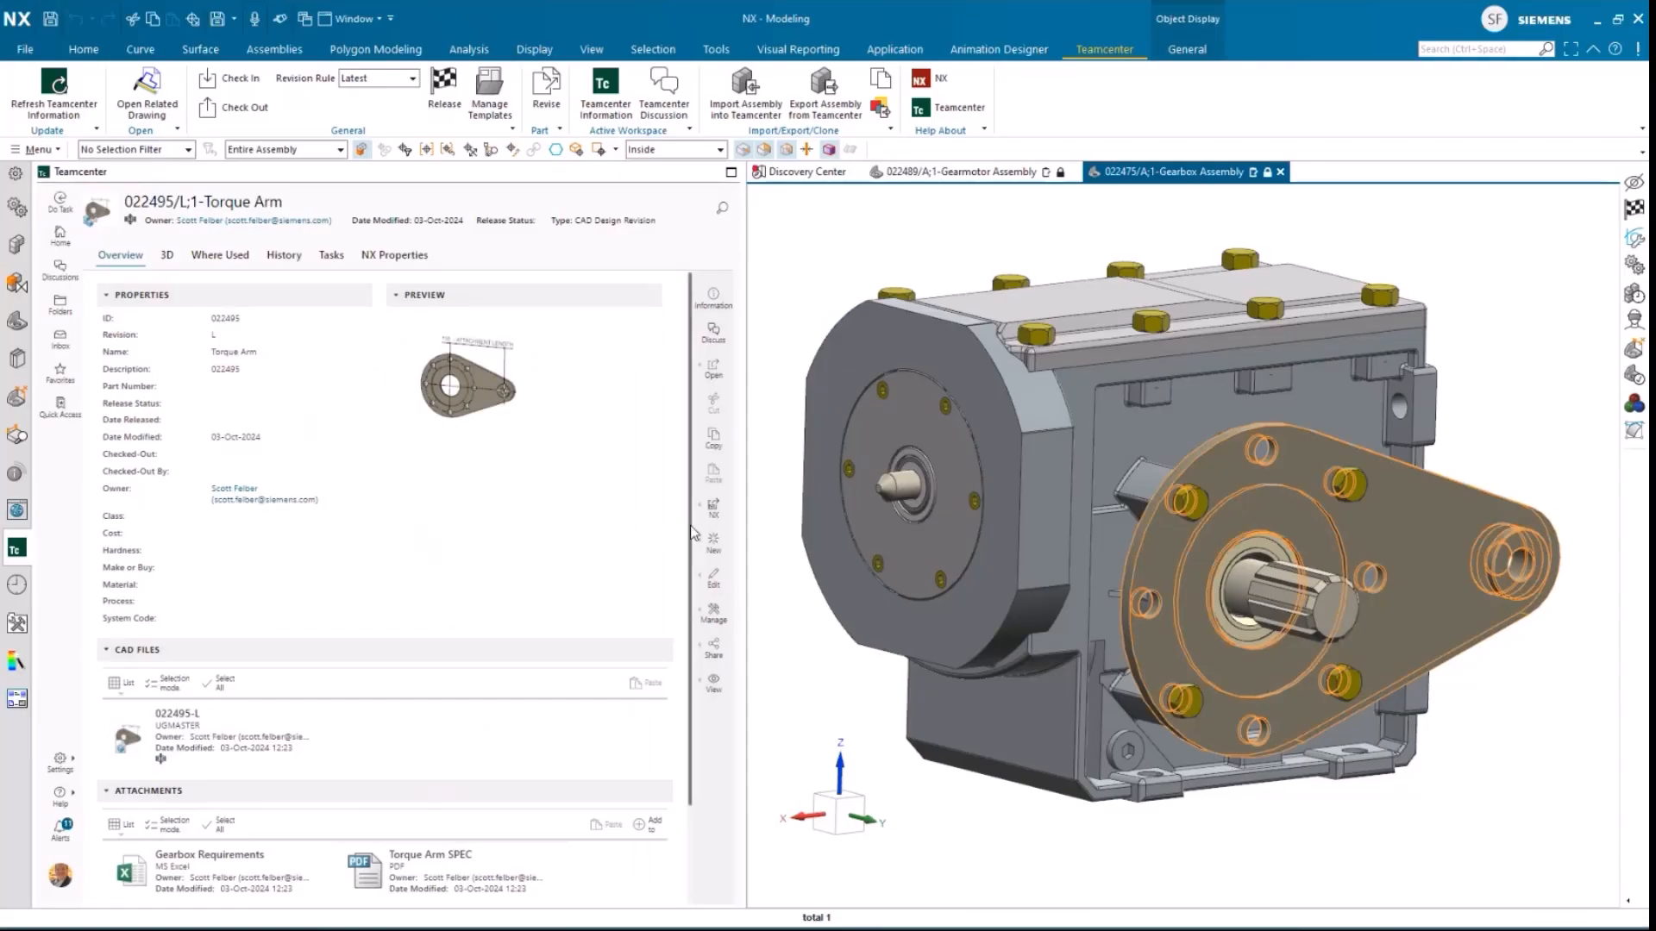
mouse_move(714, 368)
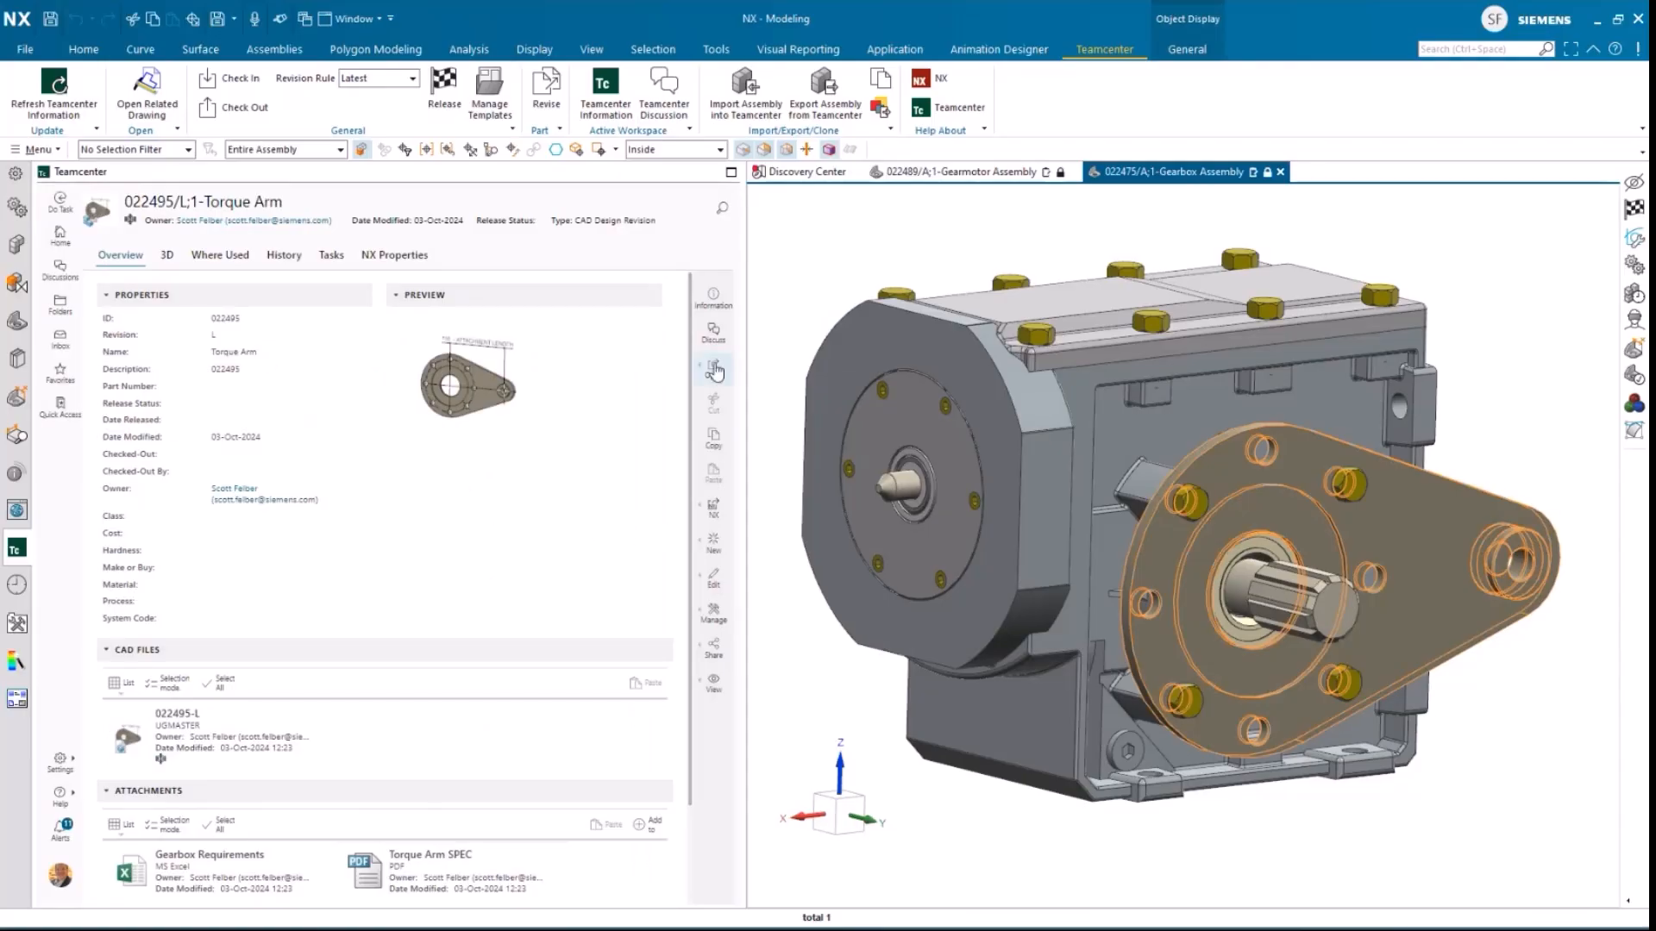
Draft a Torque Arm discussion asking 'Was the increase in torque based on the latest design review with the customer?' and add participants
left_click(714, 332)
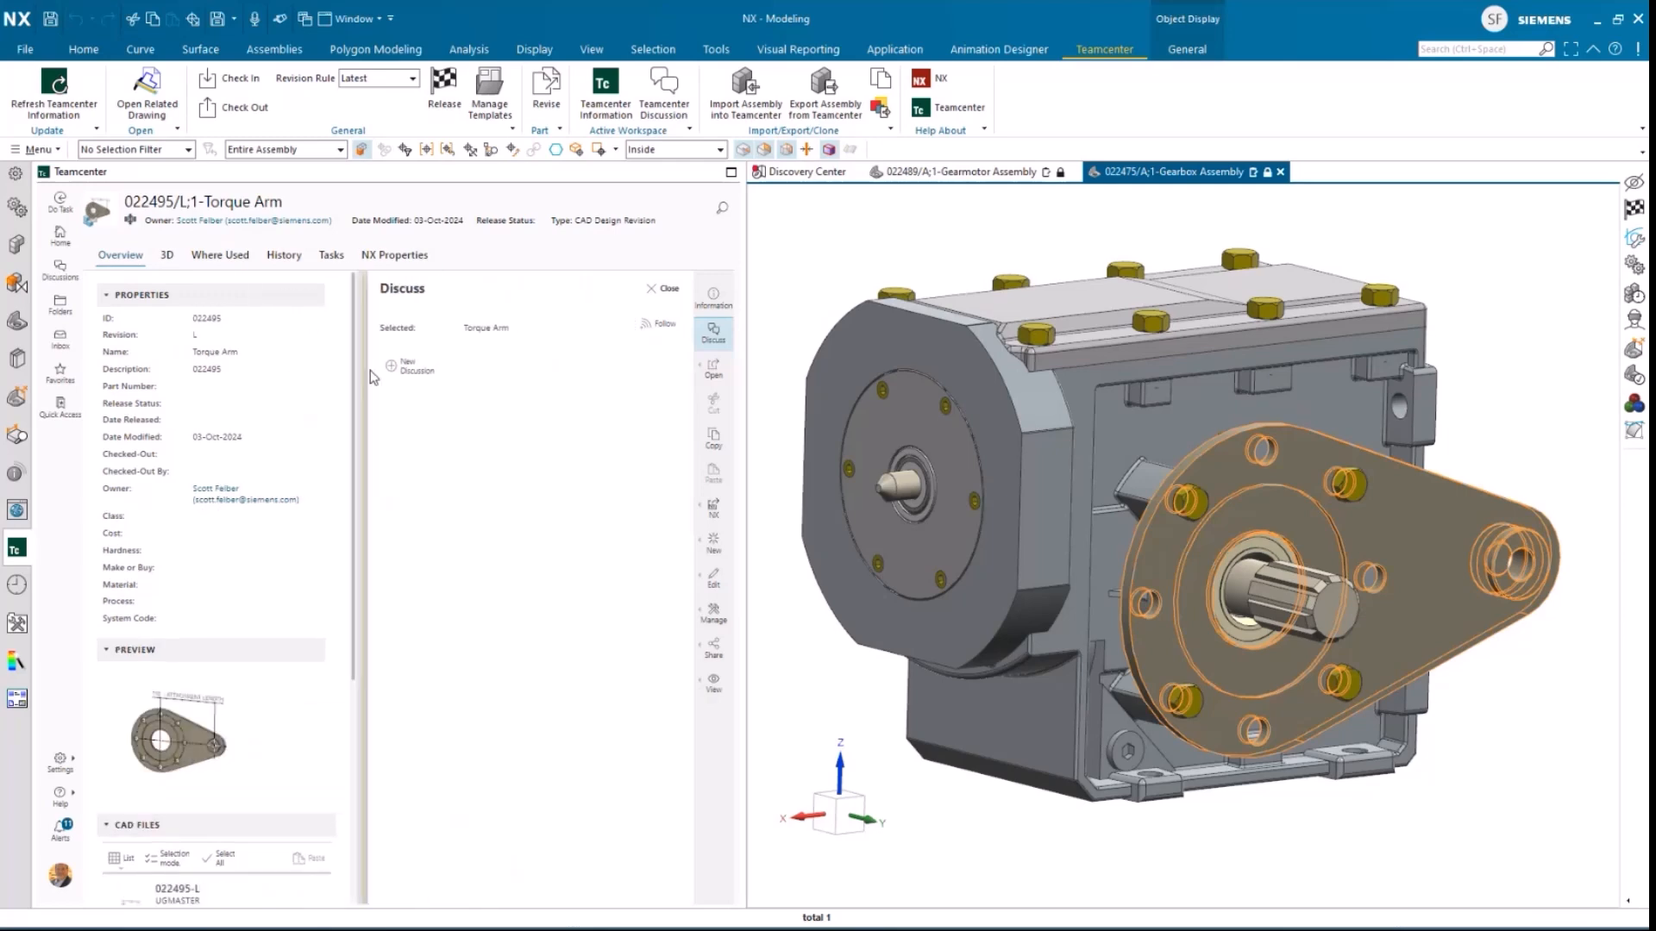
left_click(415, 365)
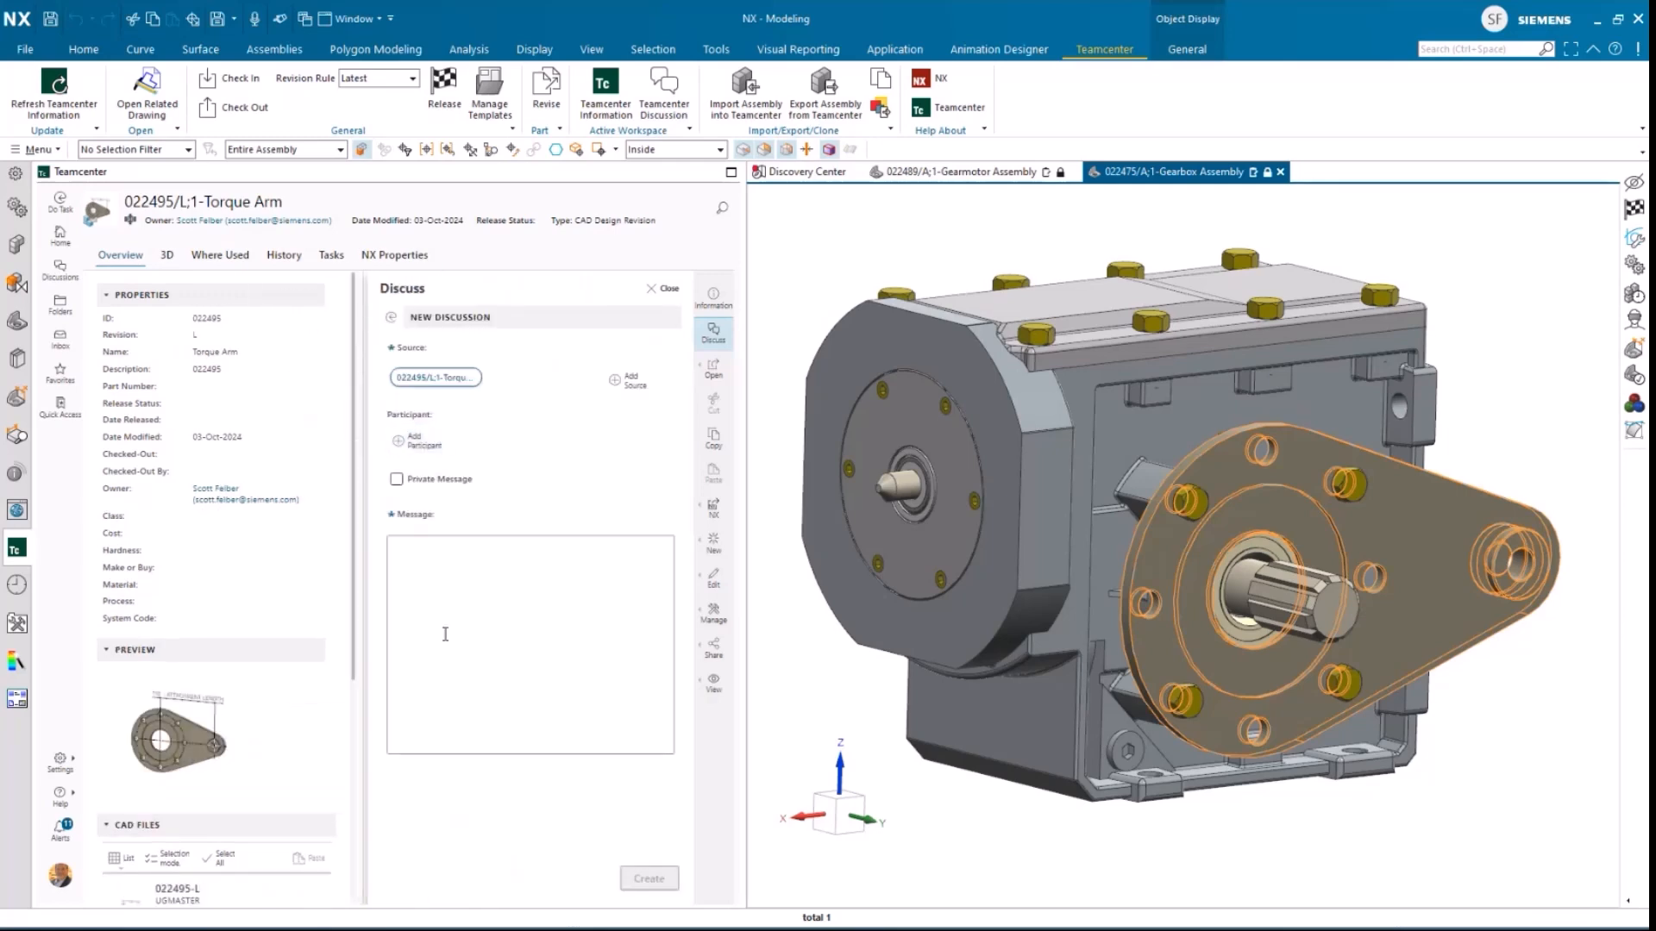
left_click(444, 634)
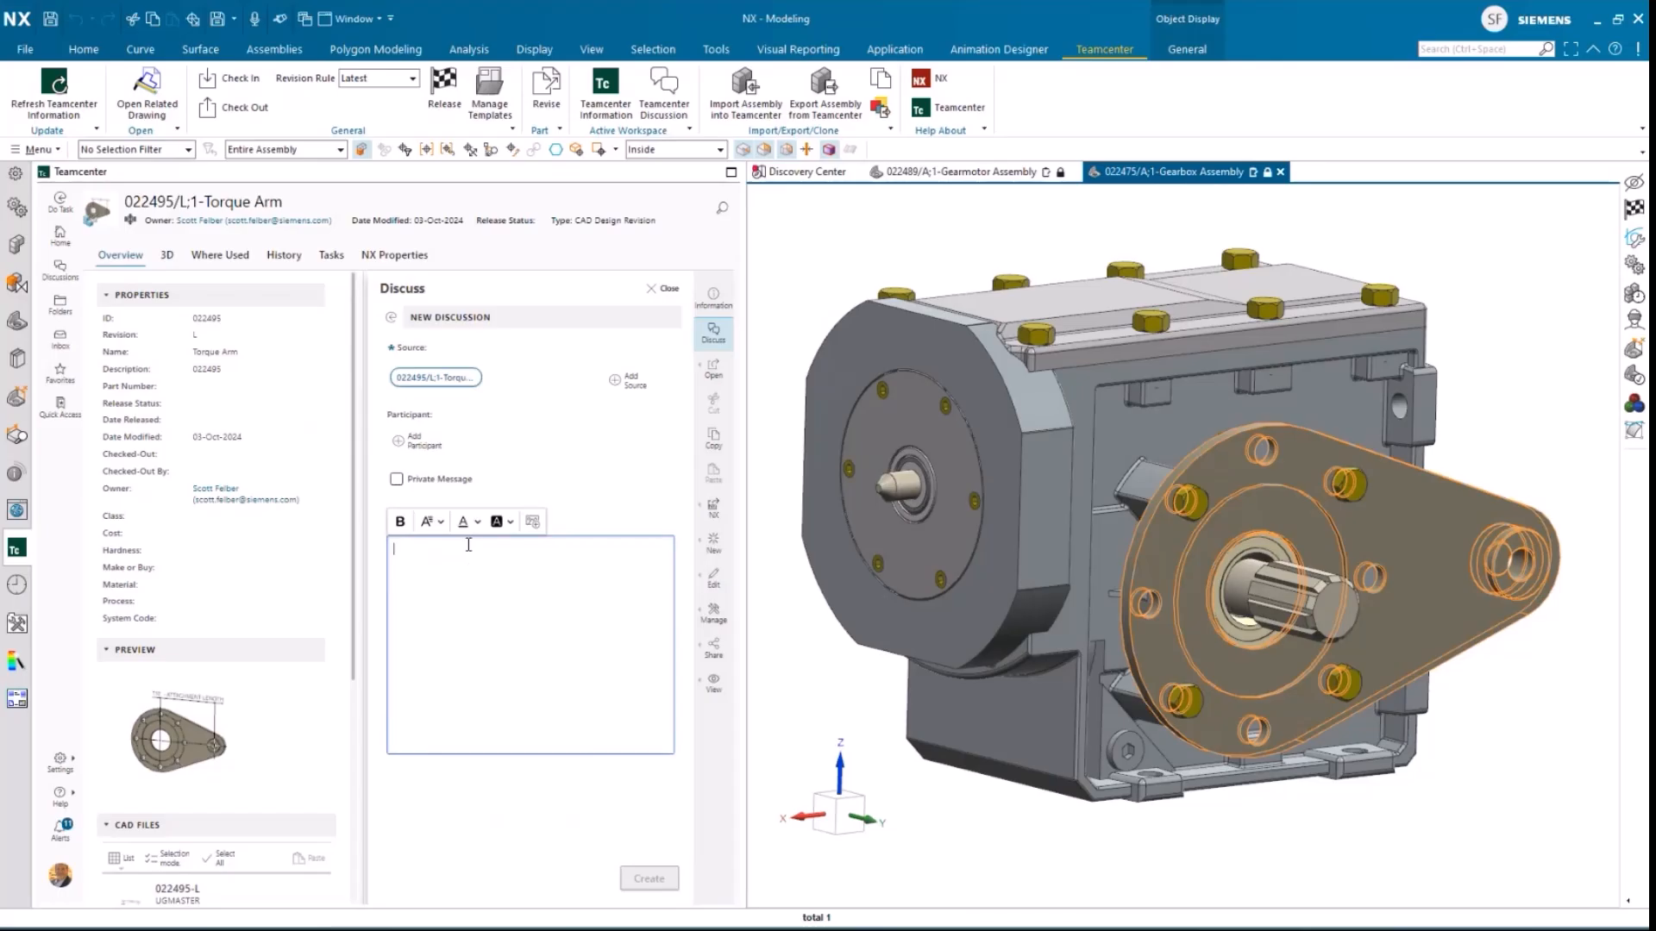
type("Was the increase in torque based on the latest design review with the customer?")
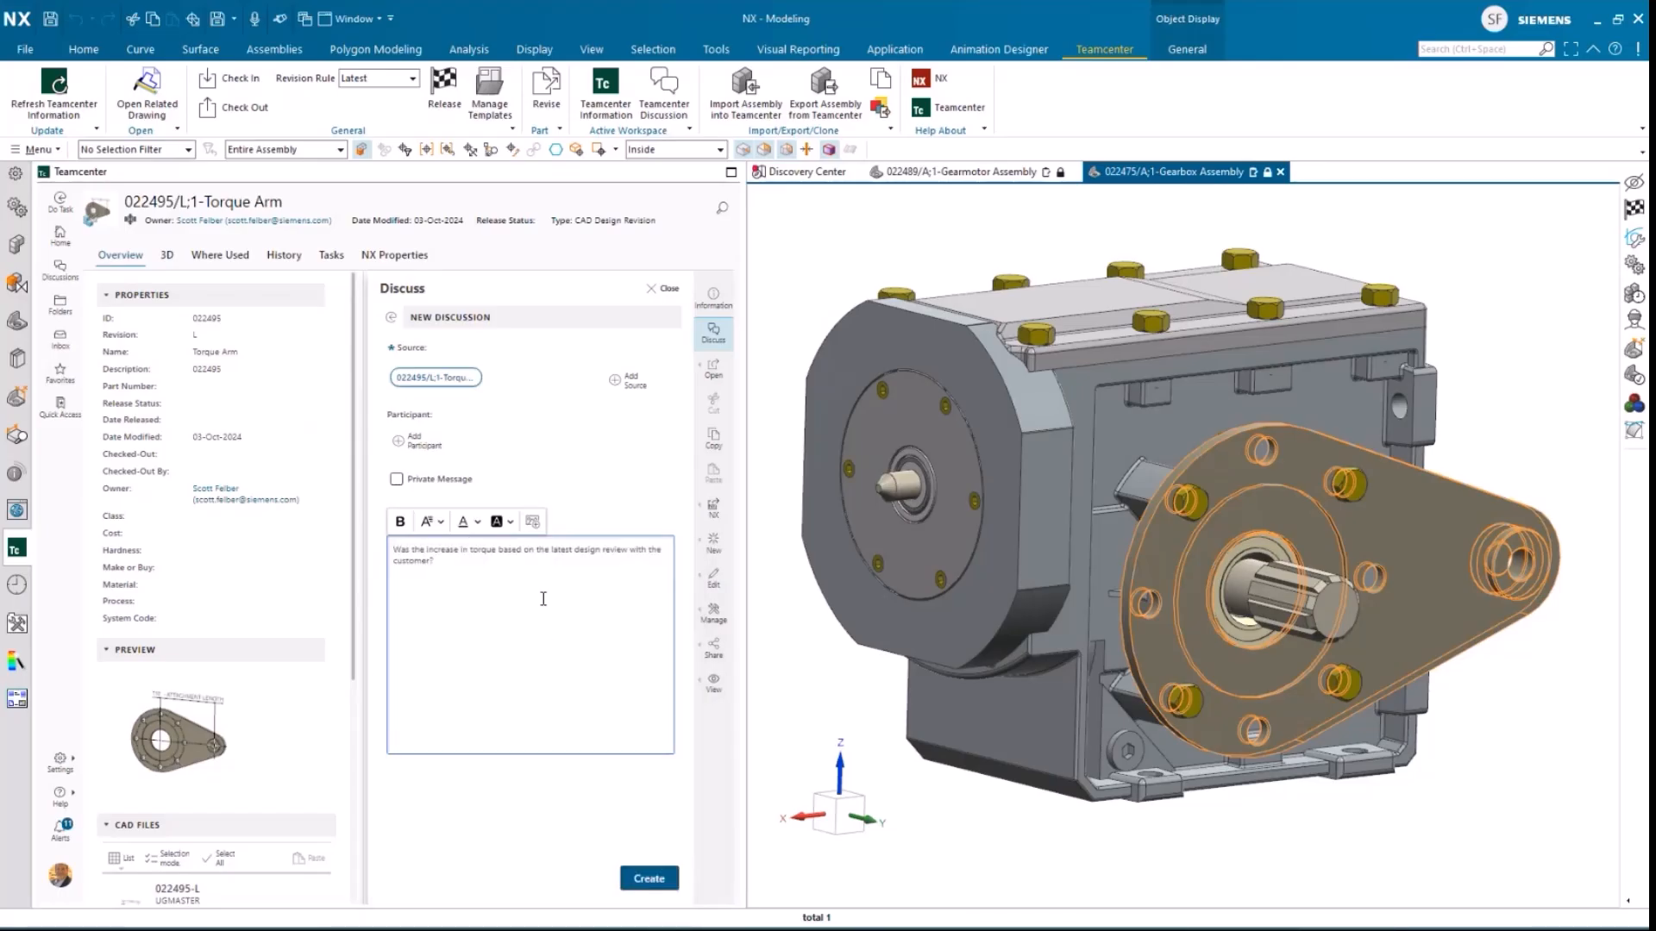
left_click(395, 440)
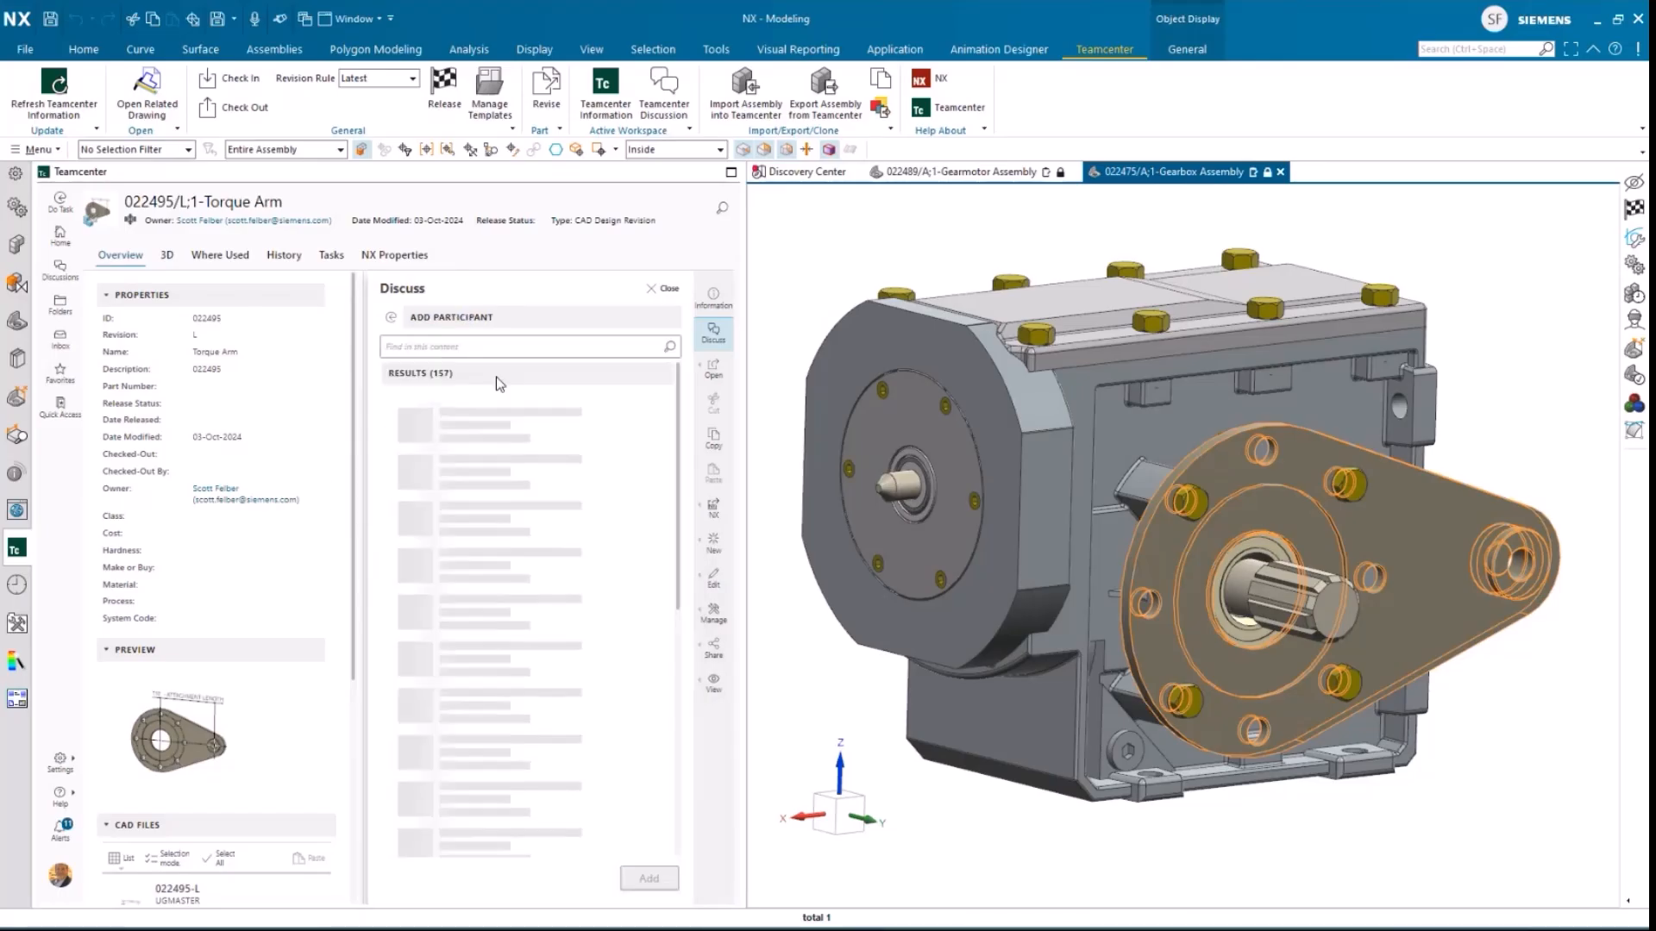
type("cos")
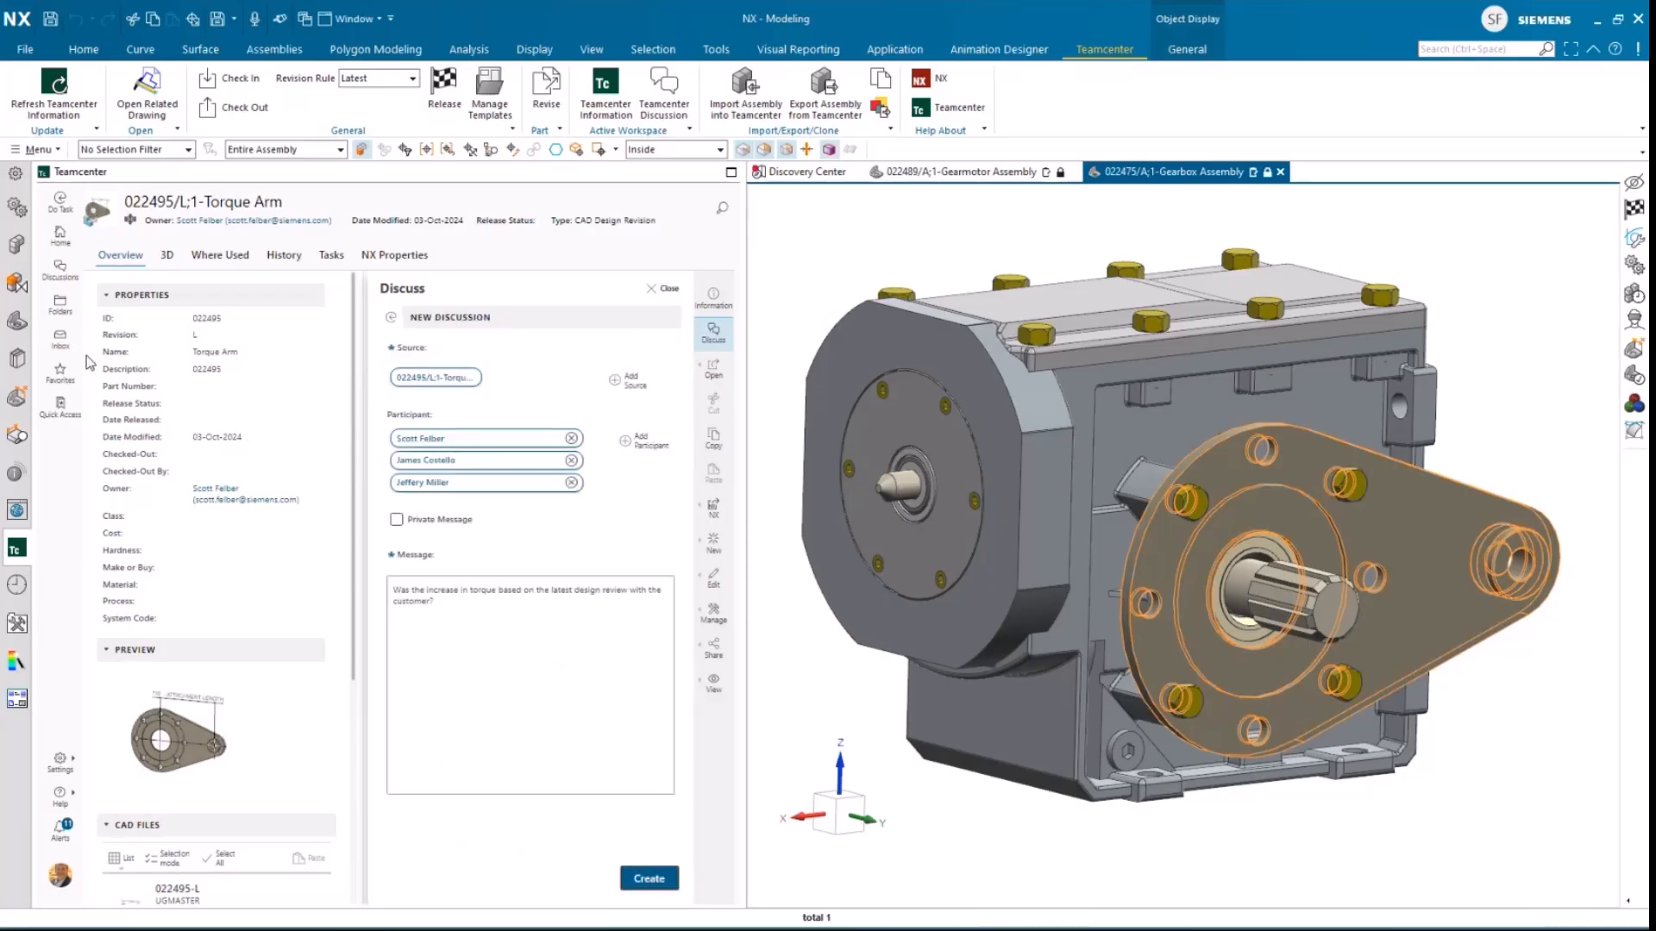
mouse_move(58, 369)
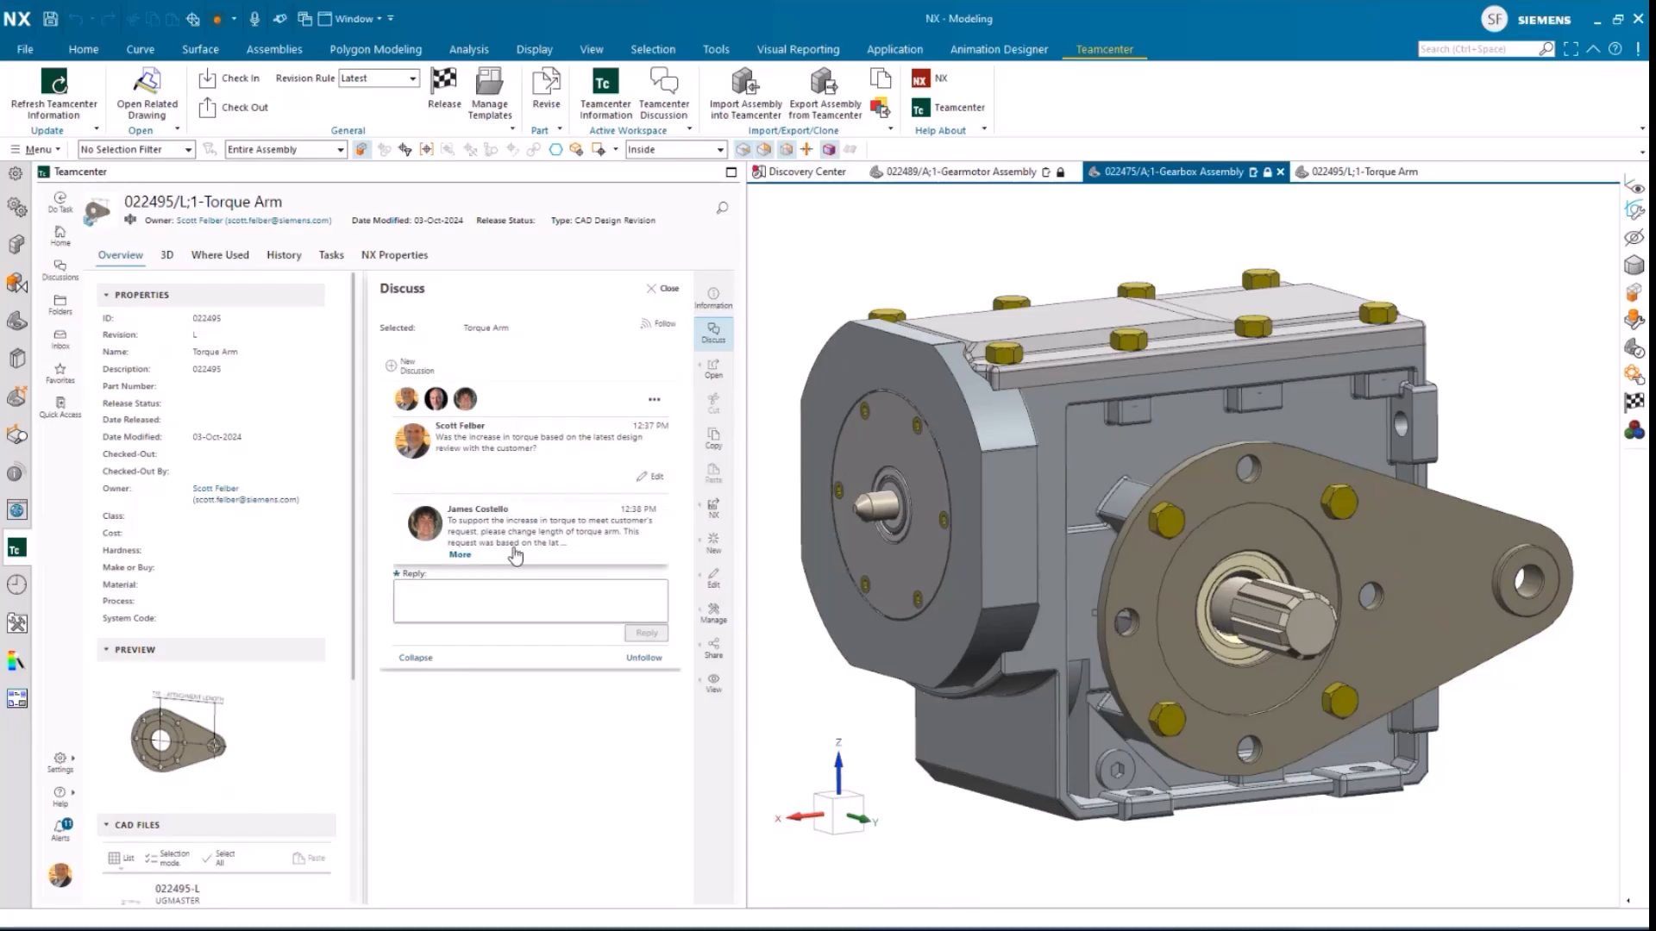
mouse_move(712, 643)
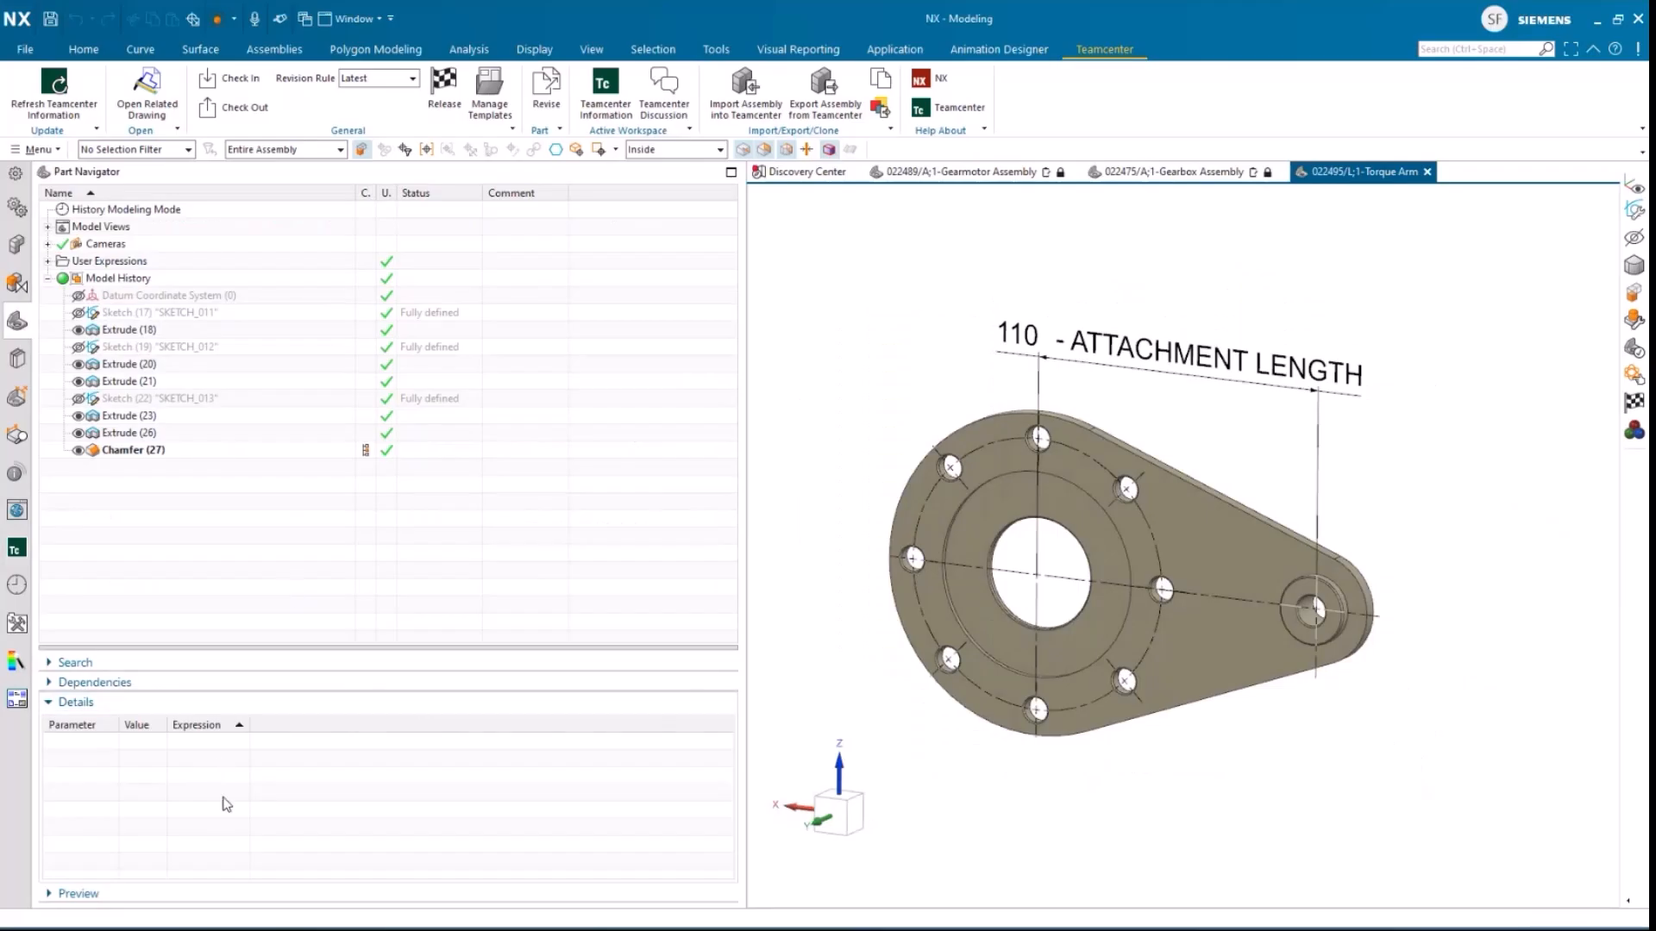
Set the attachment length user expression to 150 and release the Torque Arm with its children
left_click(47, 260)
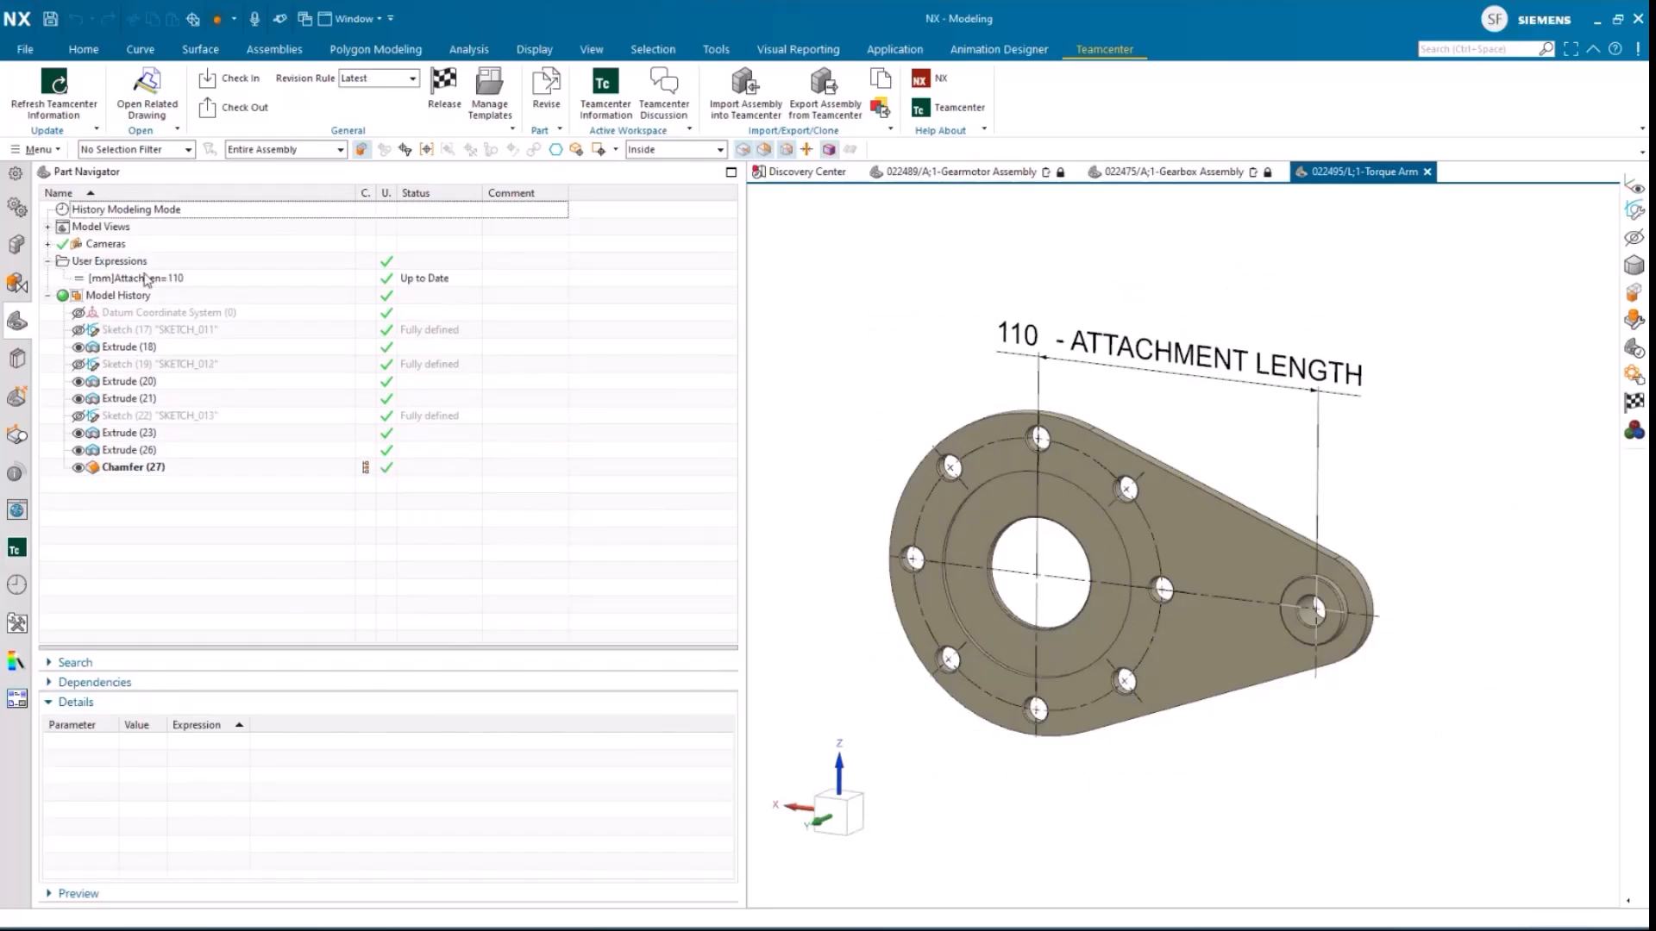
double_click(133, 278)
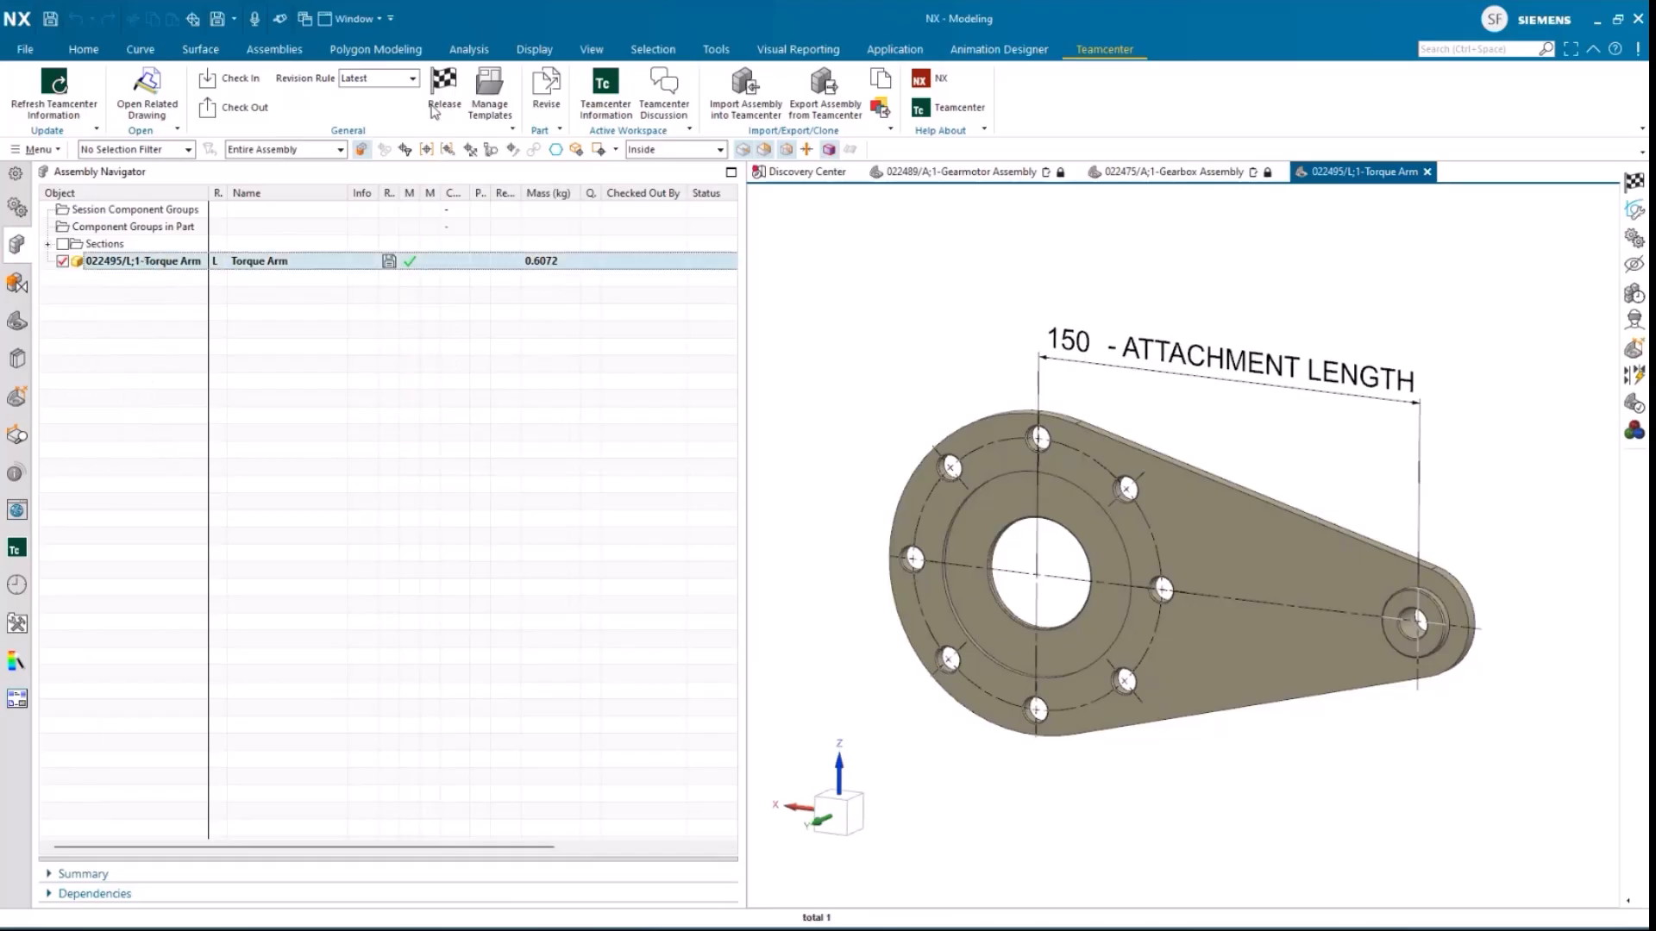
left_click(443, 81)
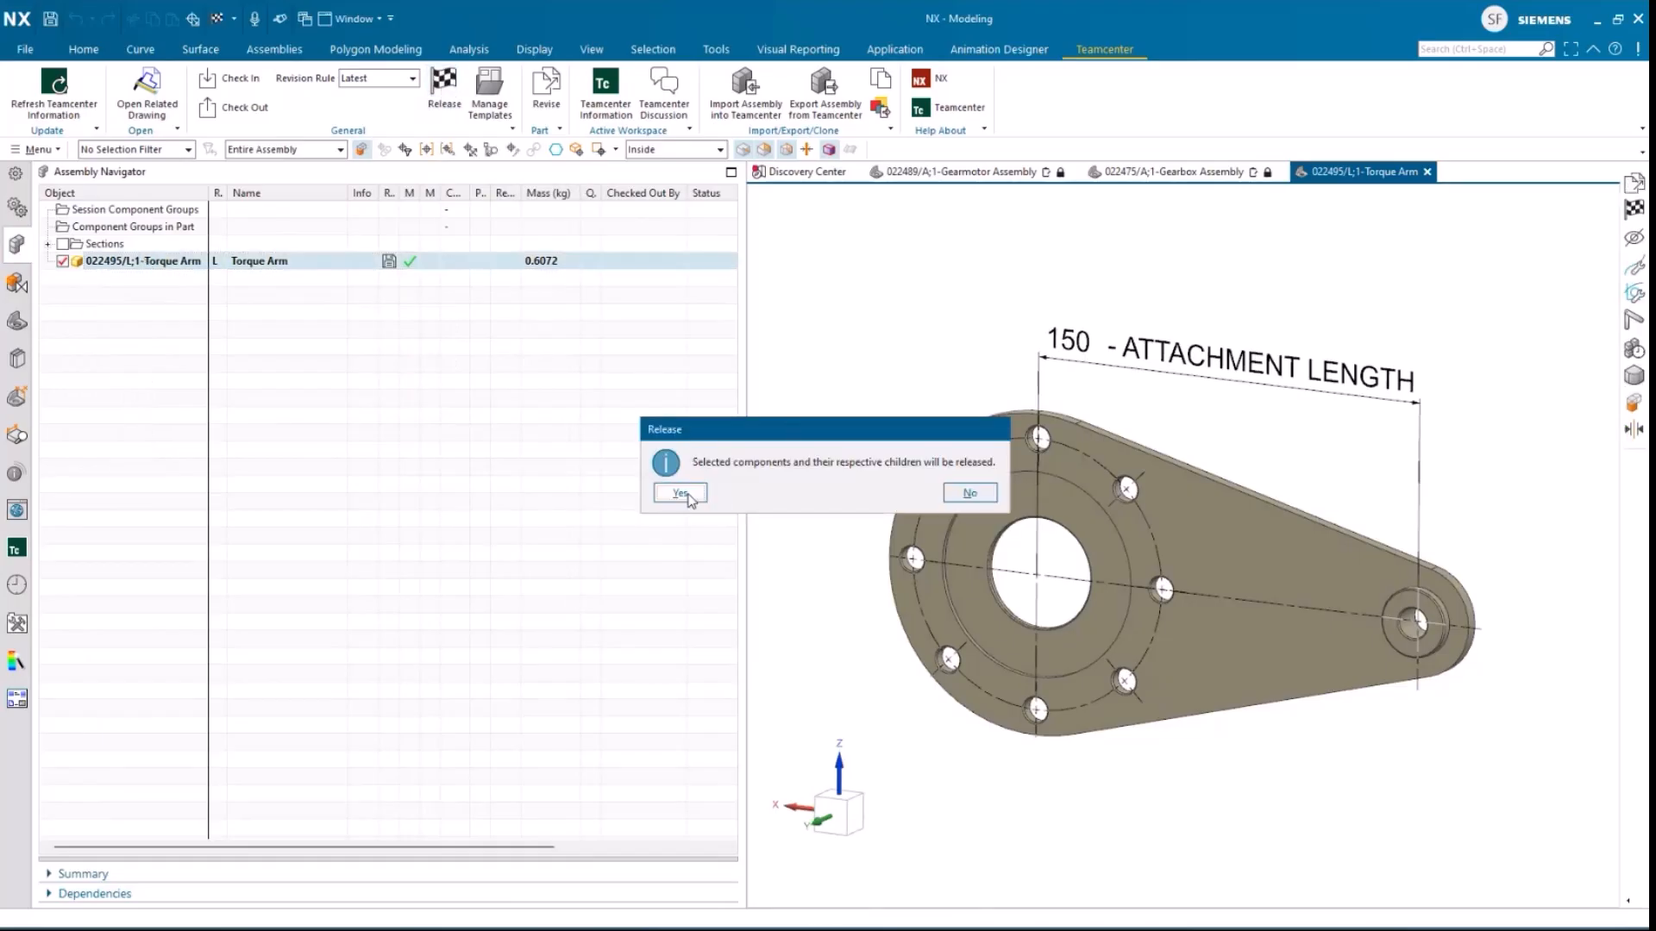
left_click(680, 494)
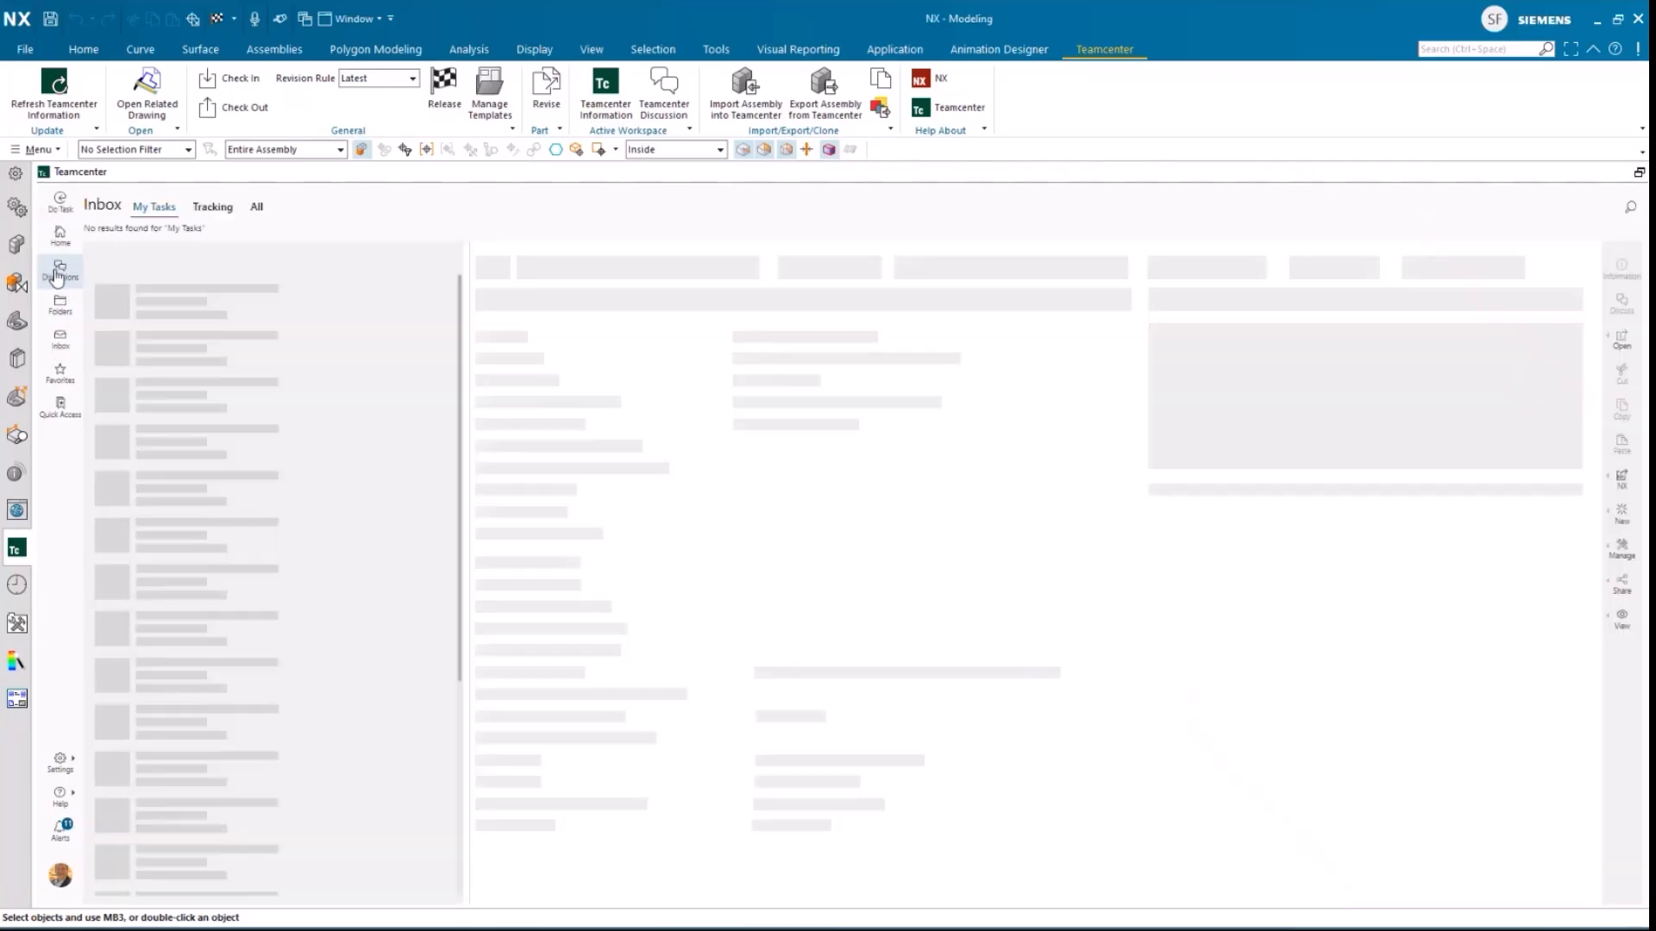
Show the tracked discussions from the Teamcenter inbox
left_click(59, 273)
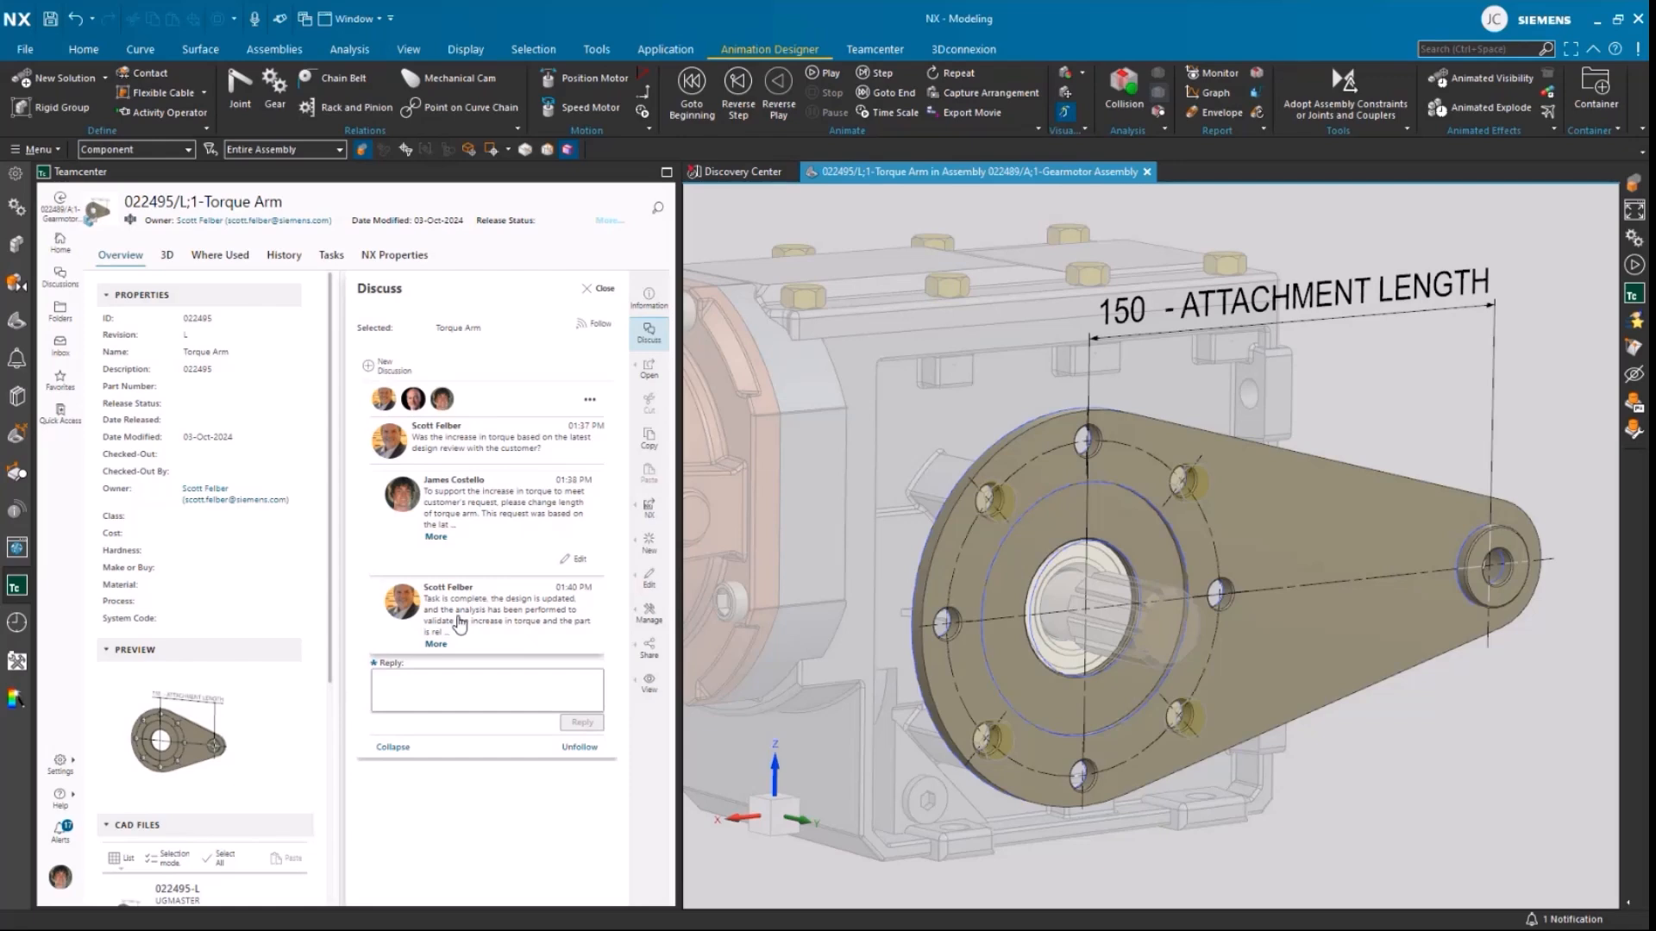
mouse_move(101, 355)
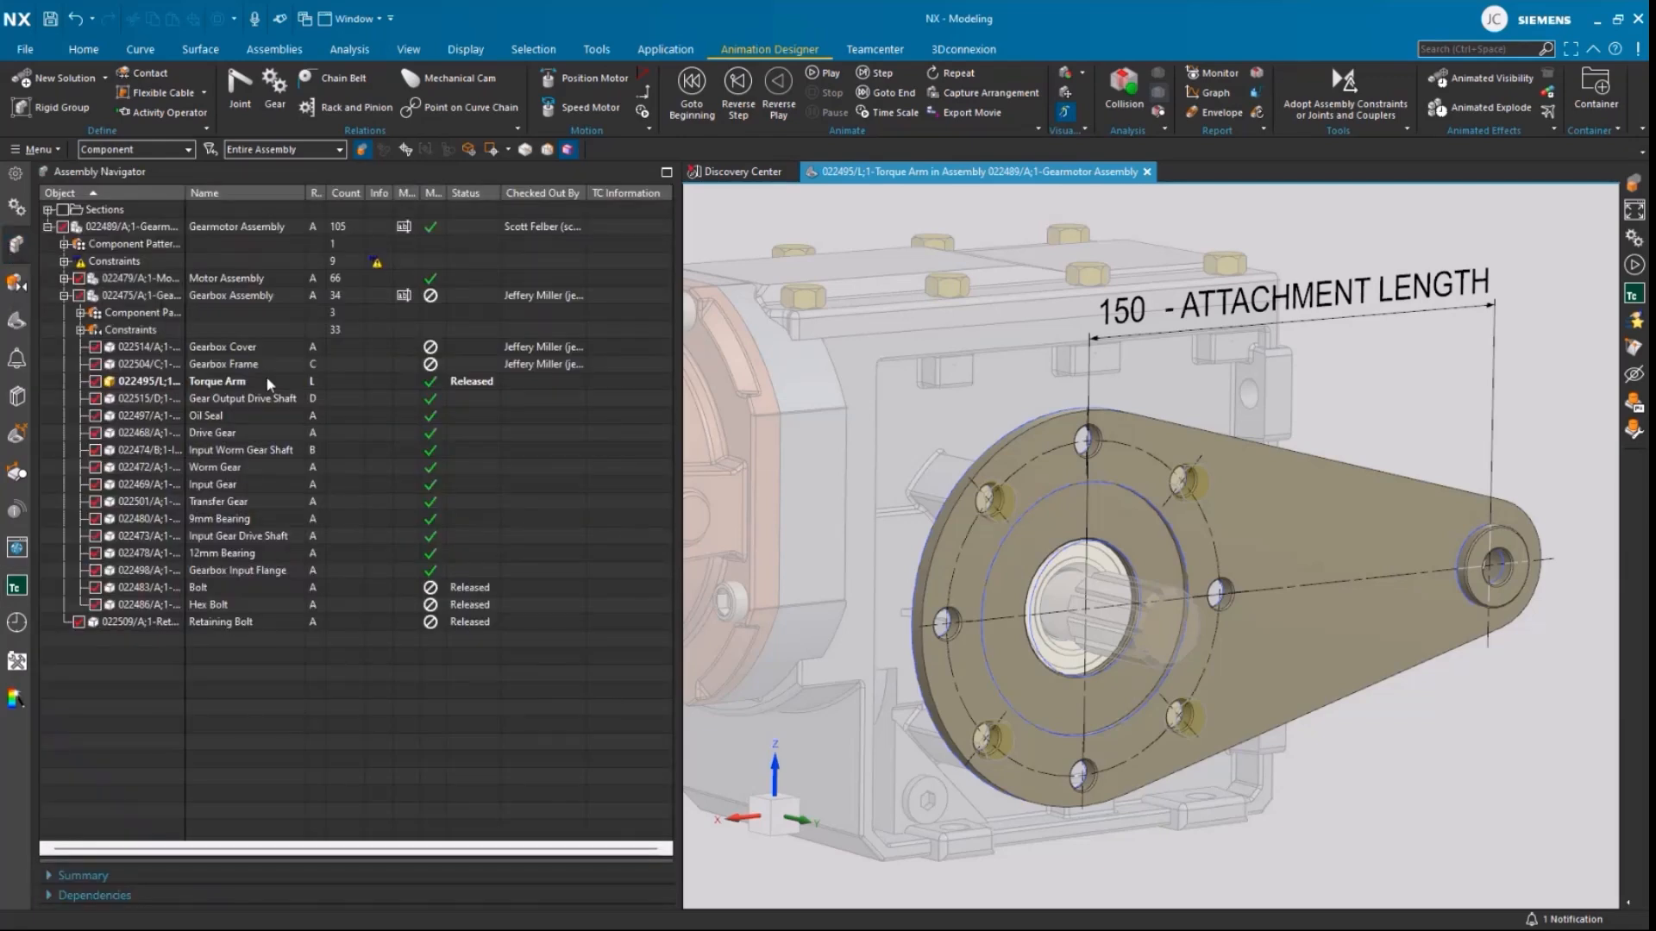
Confirm the Torque Arm shows Released, view its Teamcenter overview and close the discussion thread
left_click(218, 381)
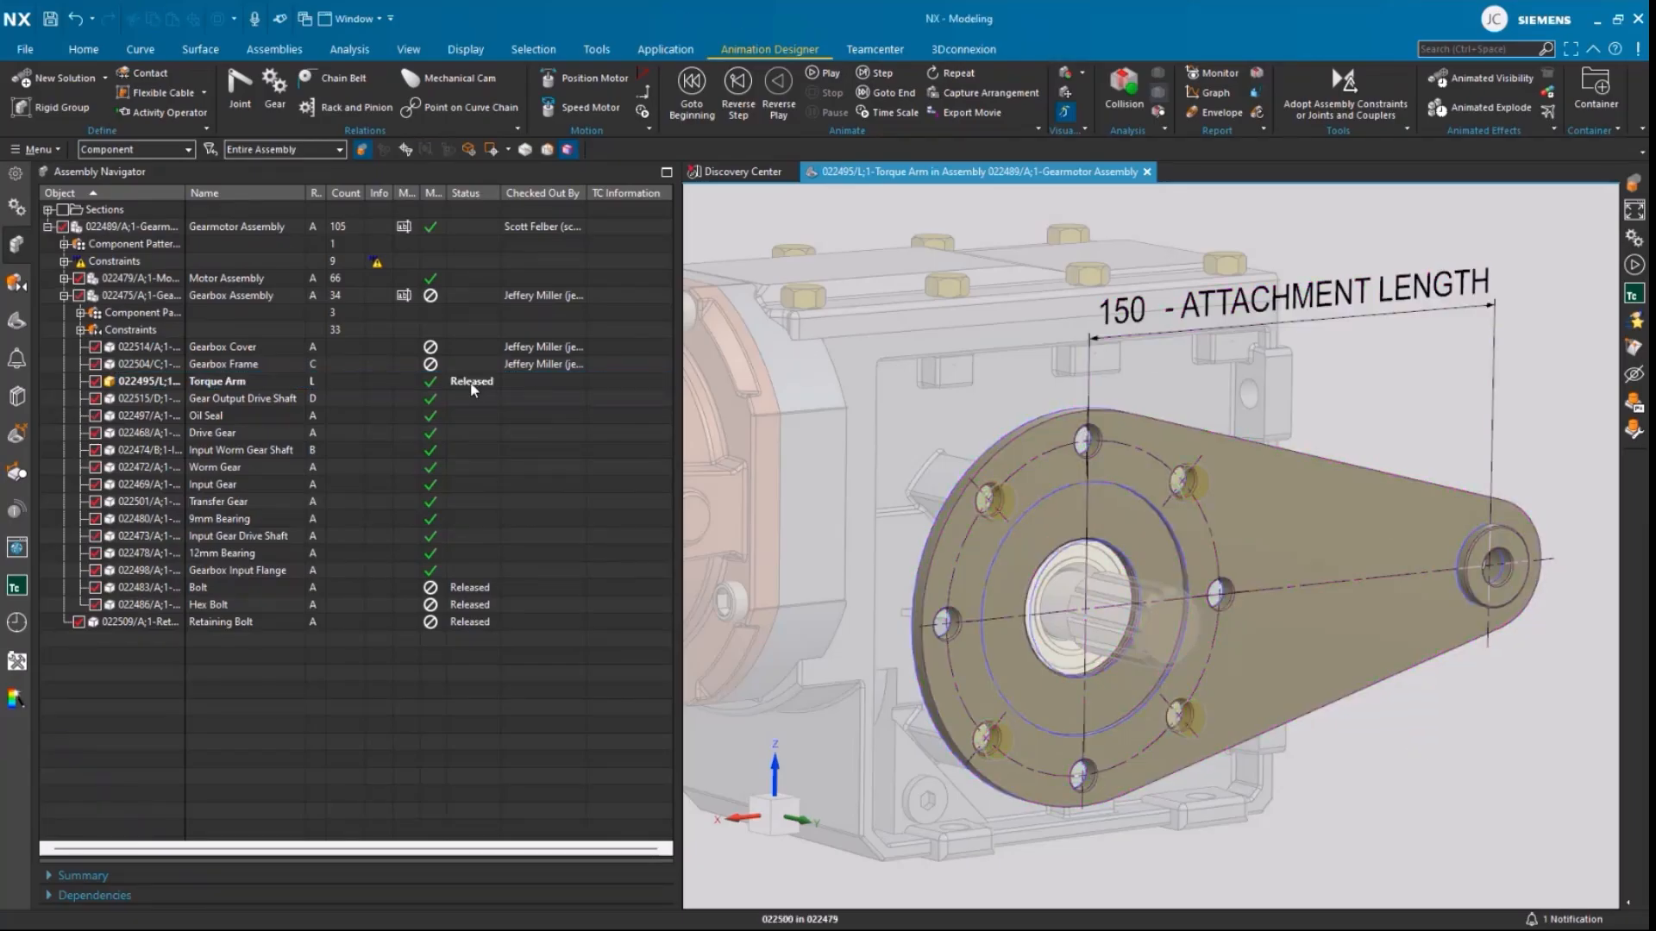
right_click(216, 381)
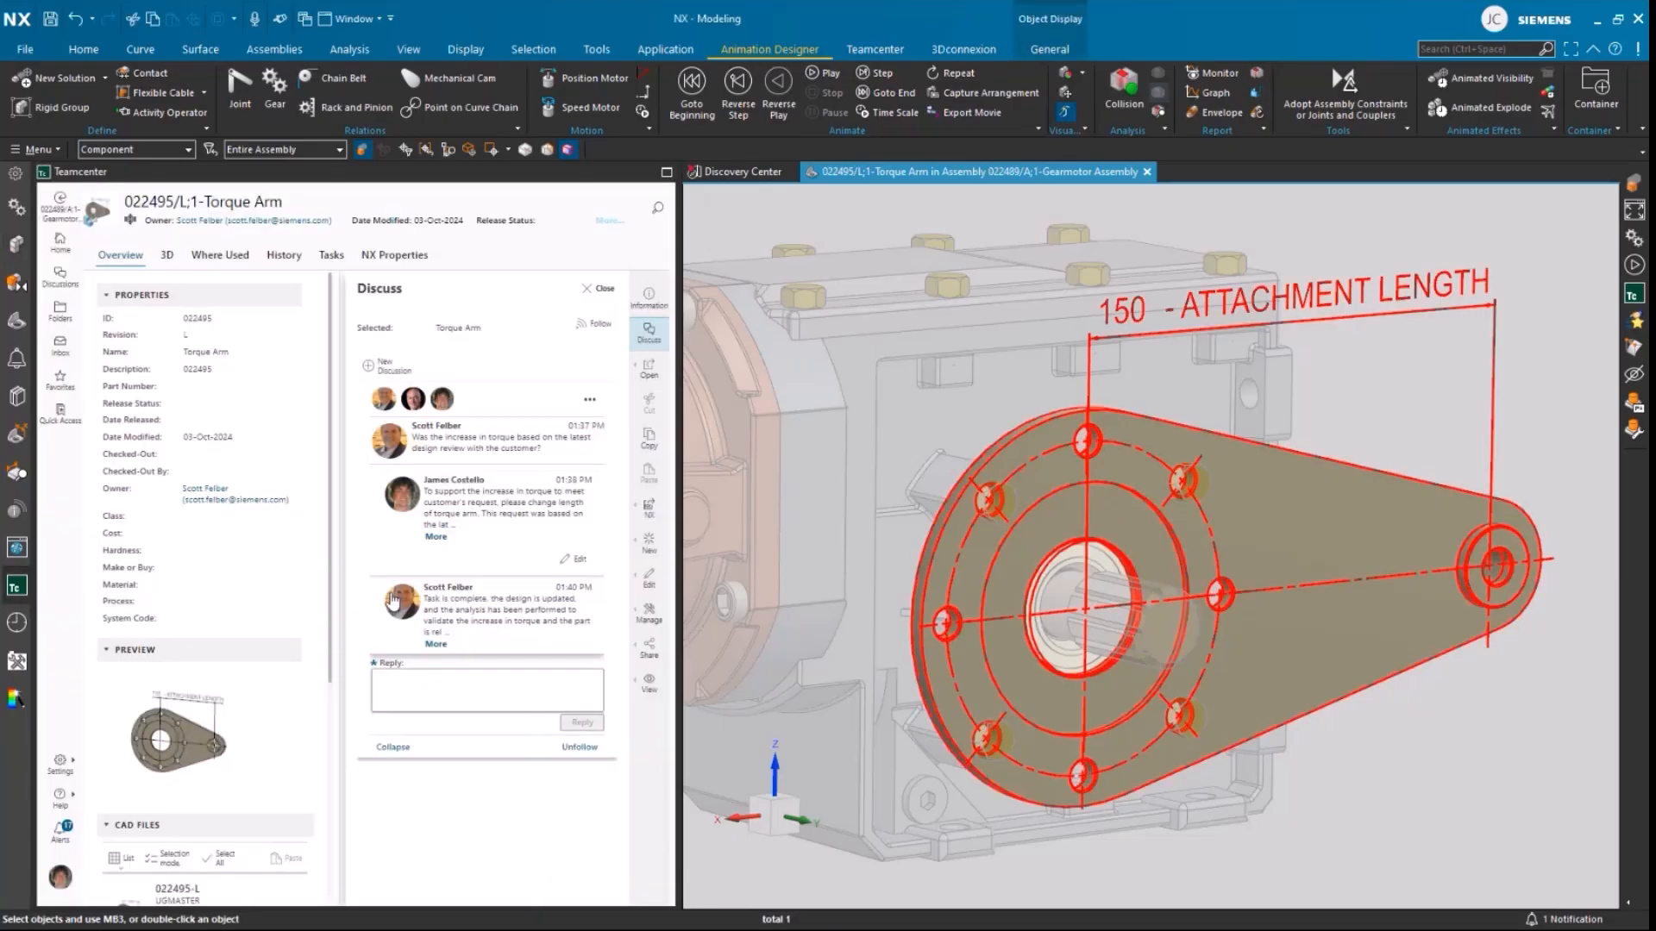
left_click(603, 288)
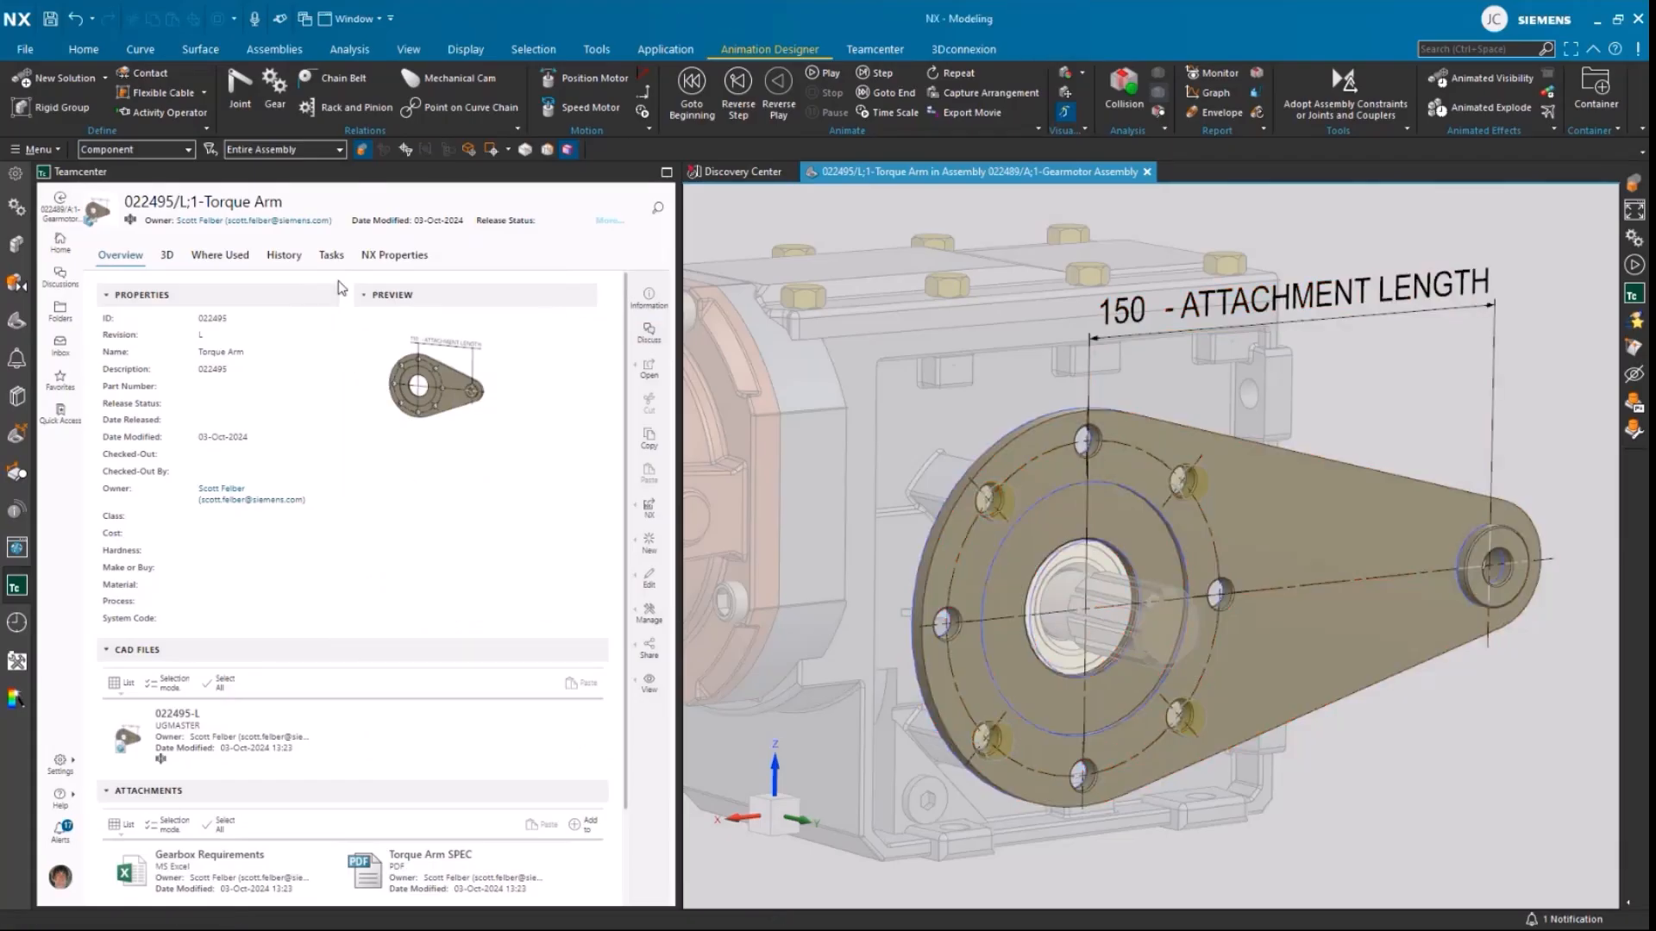
left_click(331, 255)
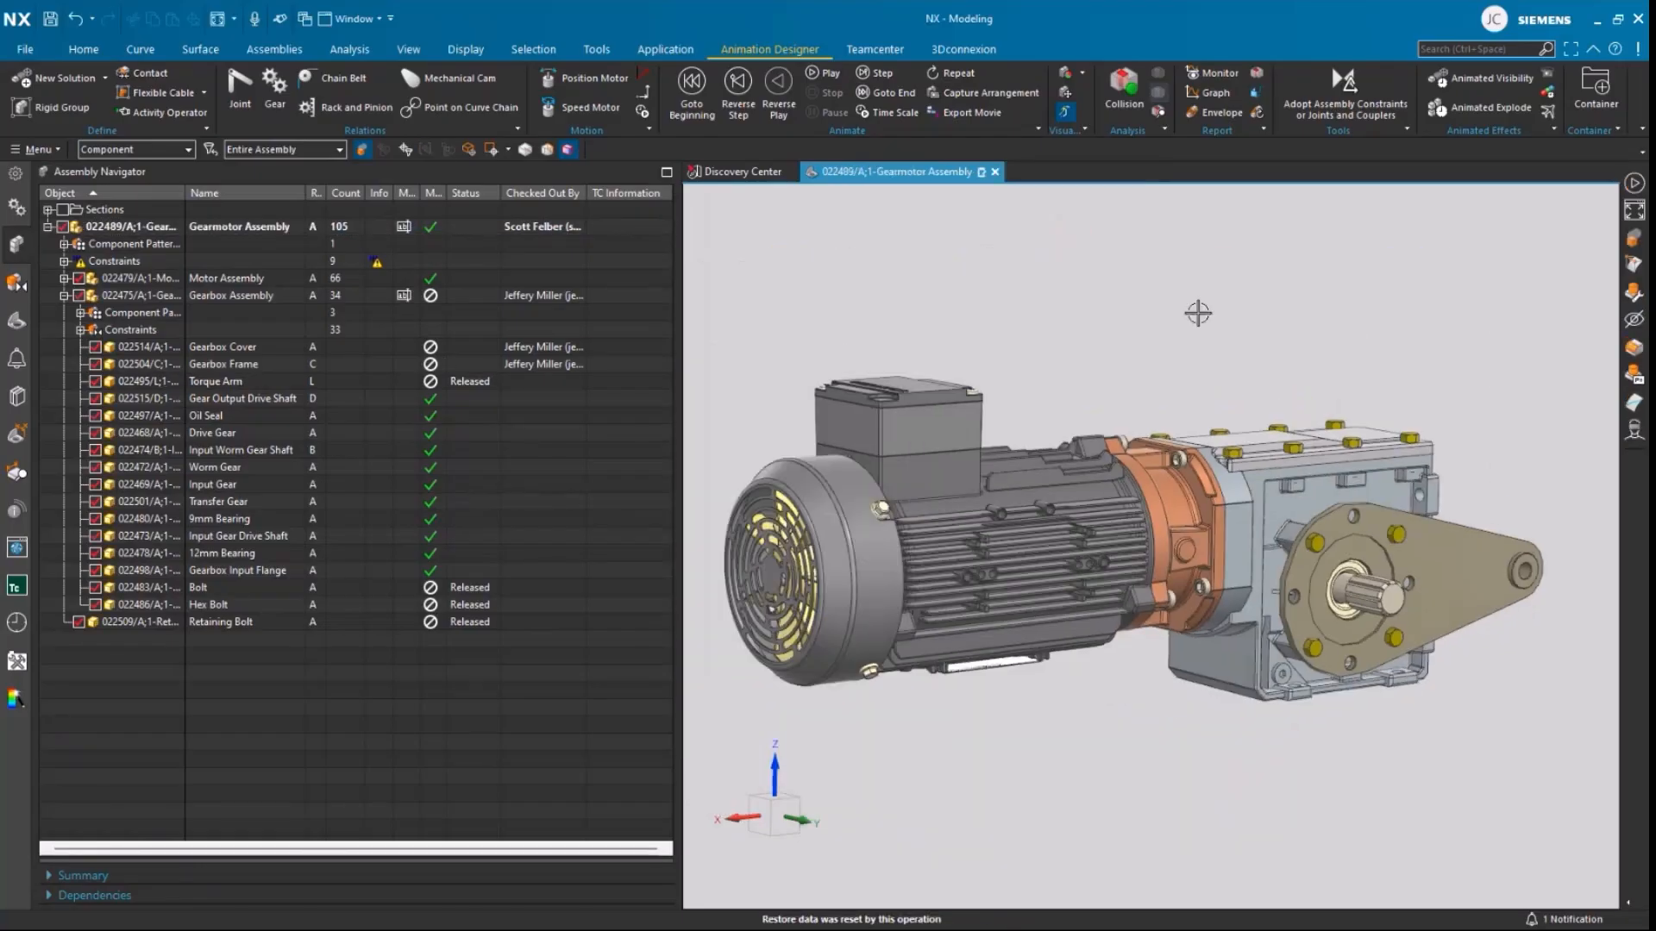
Start playback of the gearmotor assembly animation with the released torque arm
left_click(817, 72)
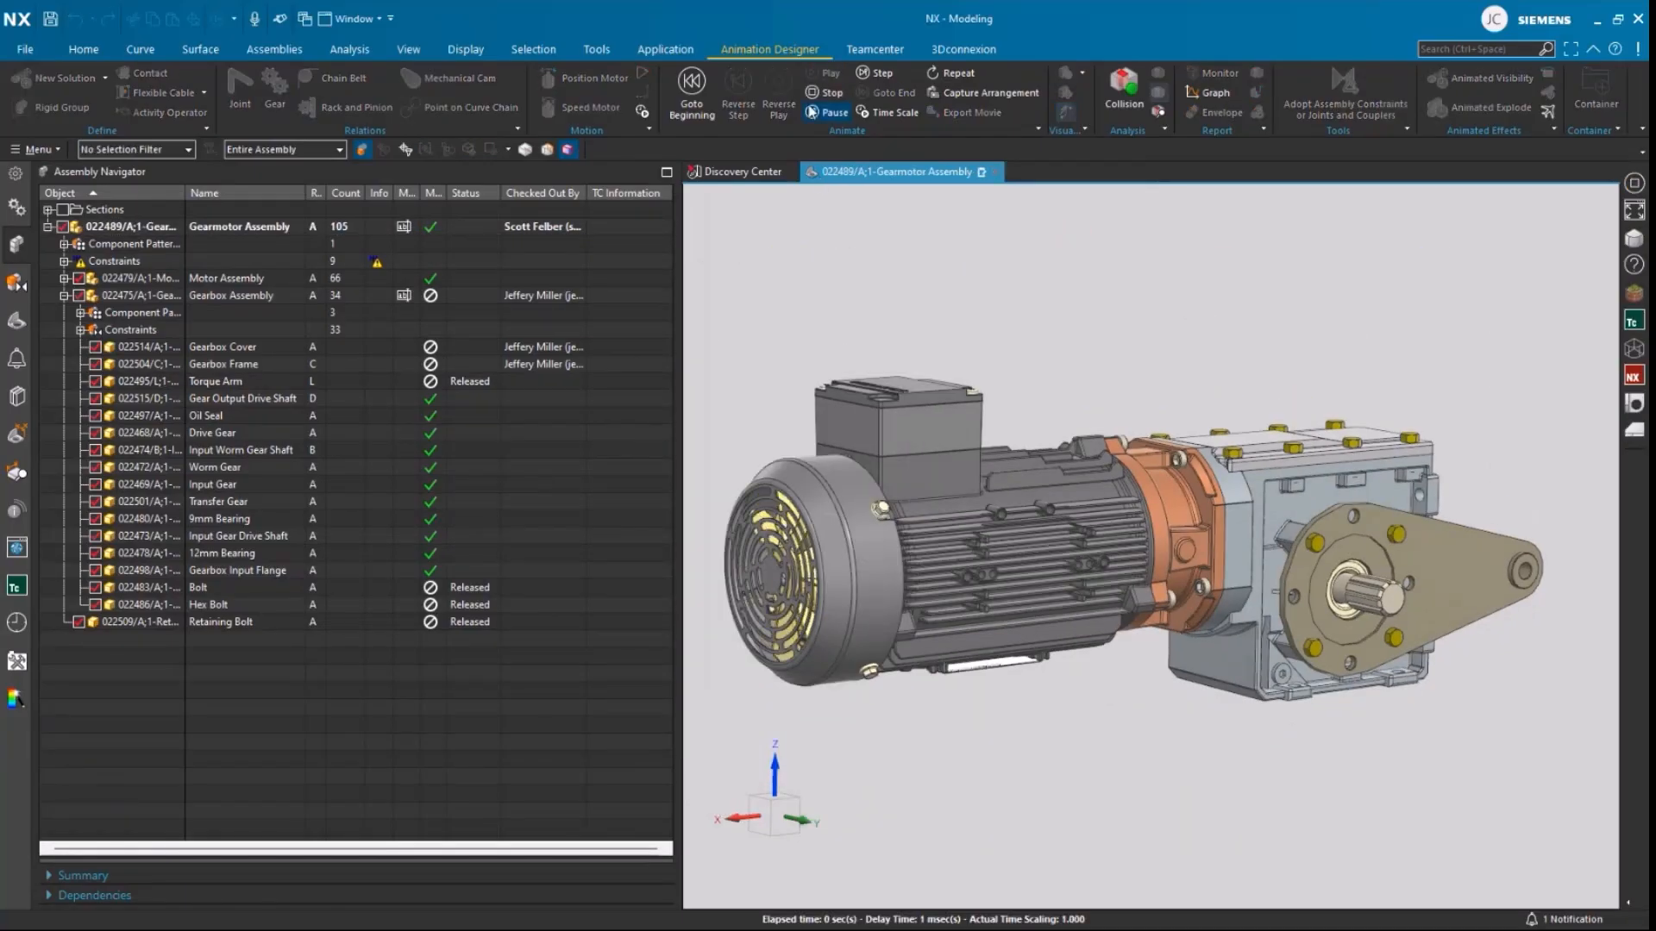